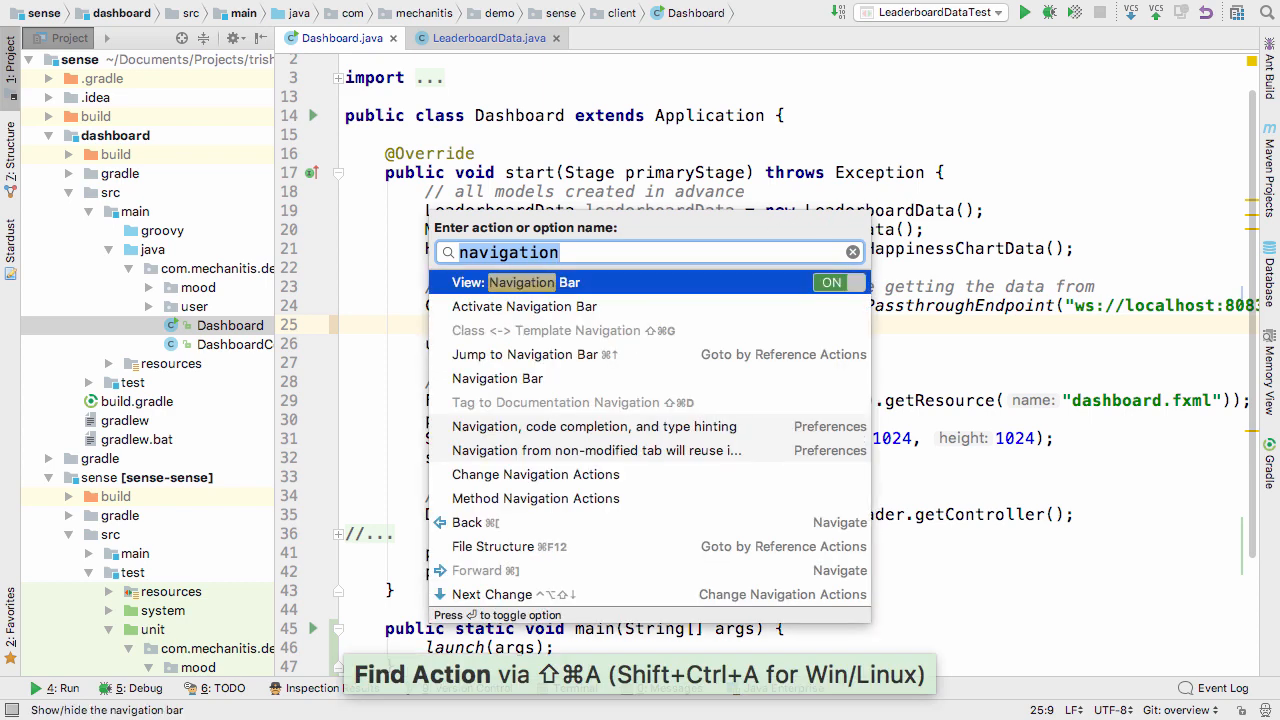
Turn off tool window buttons, set tab placement to None, and hide the navigation bar
text(butto)
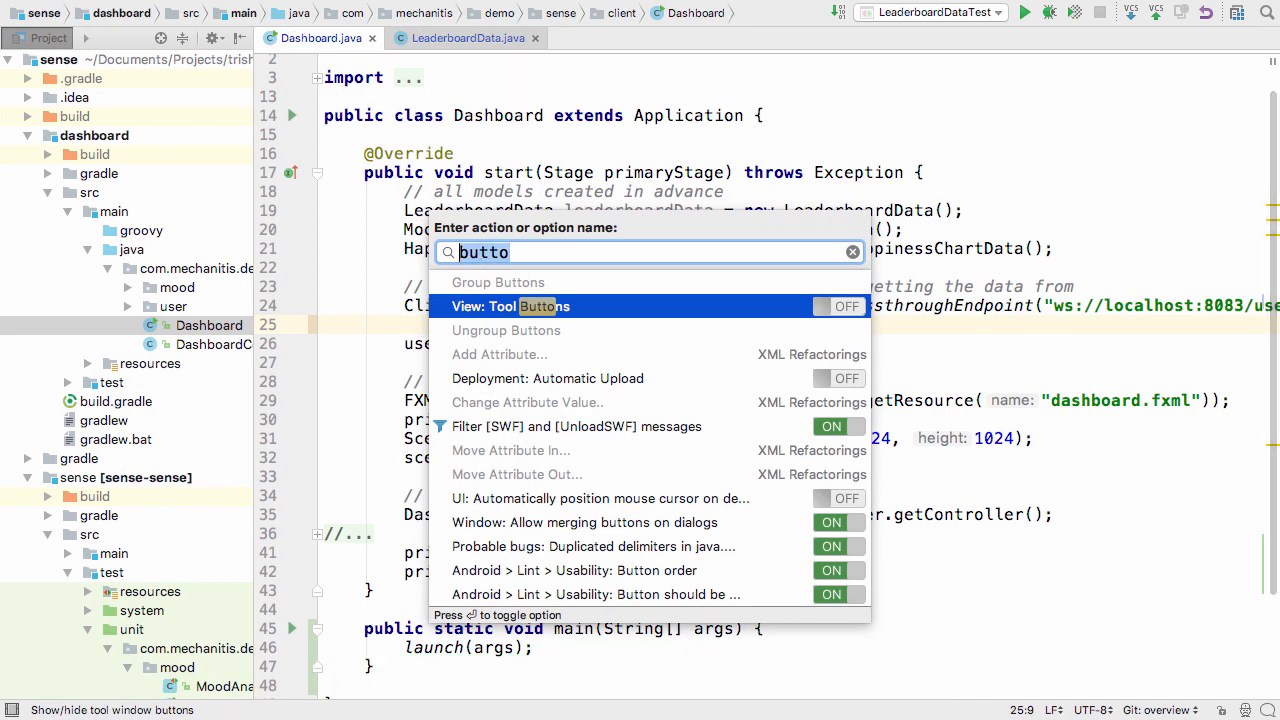
text(tab place)
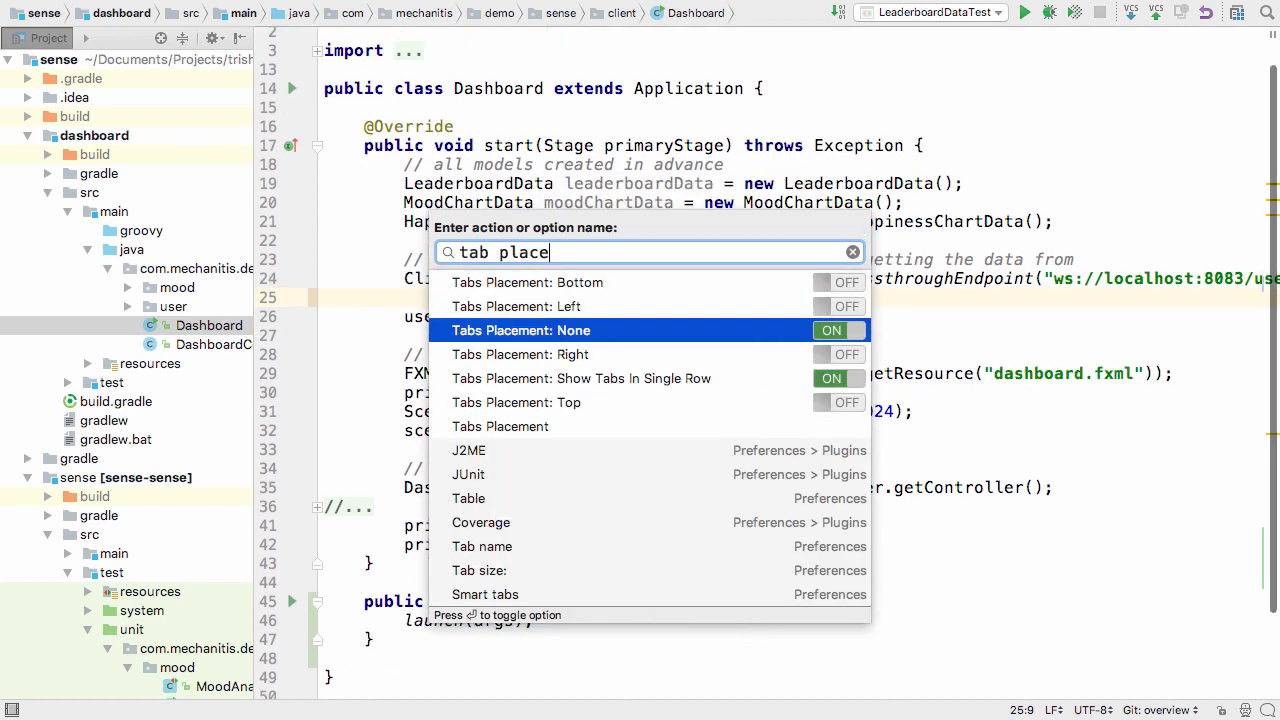
text(navigation)
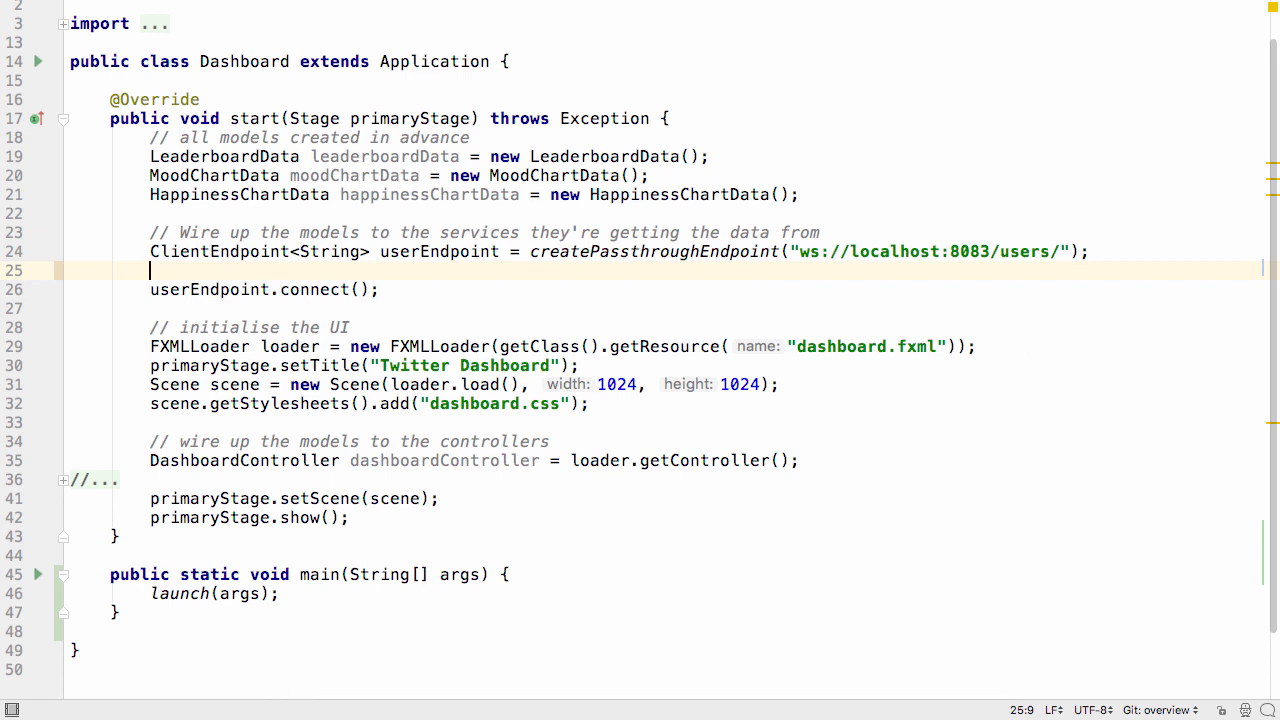
Write userEndpoint.addListener(leaderboardData) in Dashboard's start method using code completion
text(user)
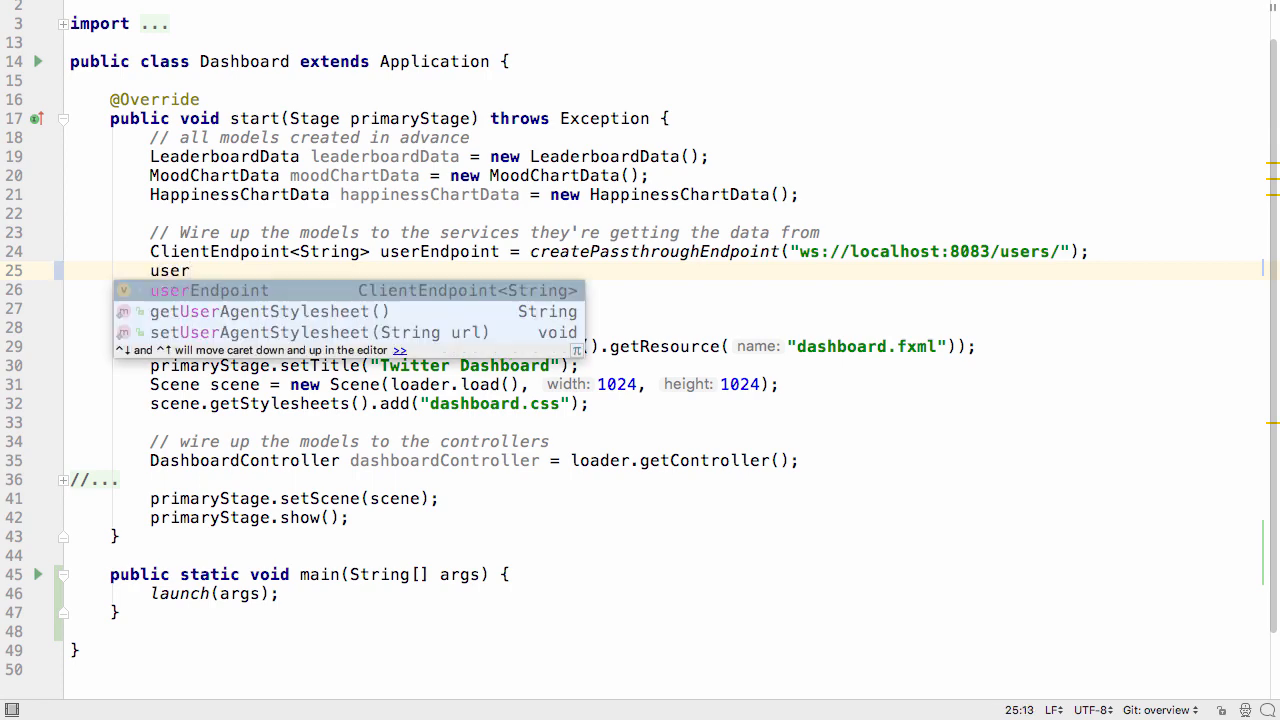
key(ctrl+space)
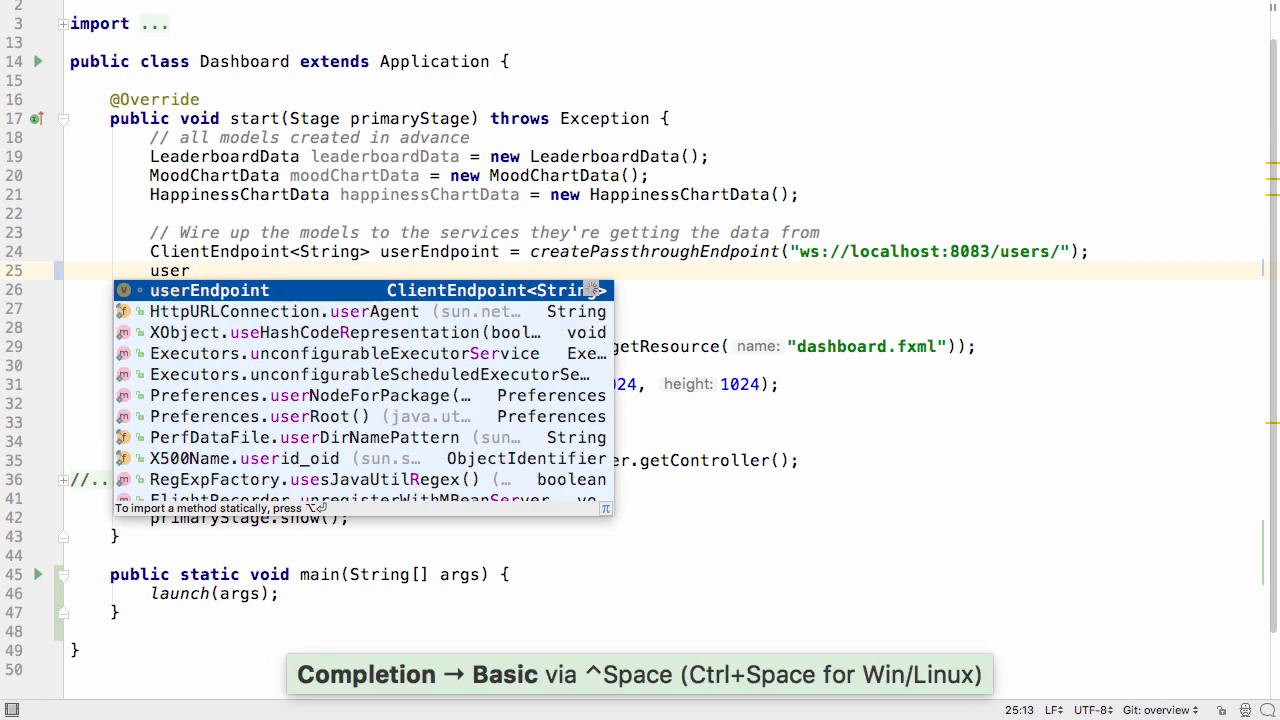
key(Down)
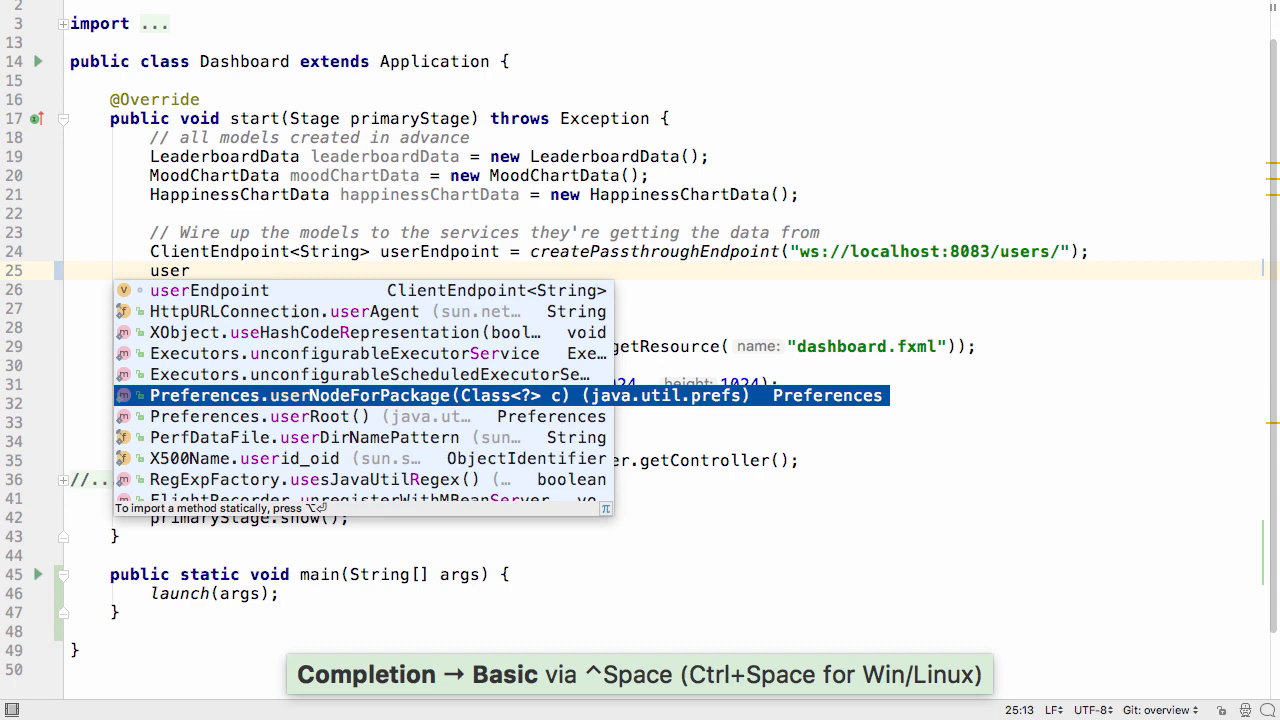
key(Escape)
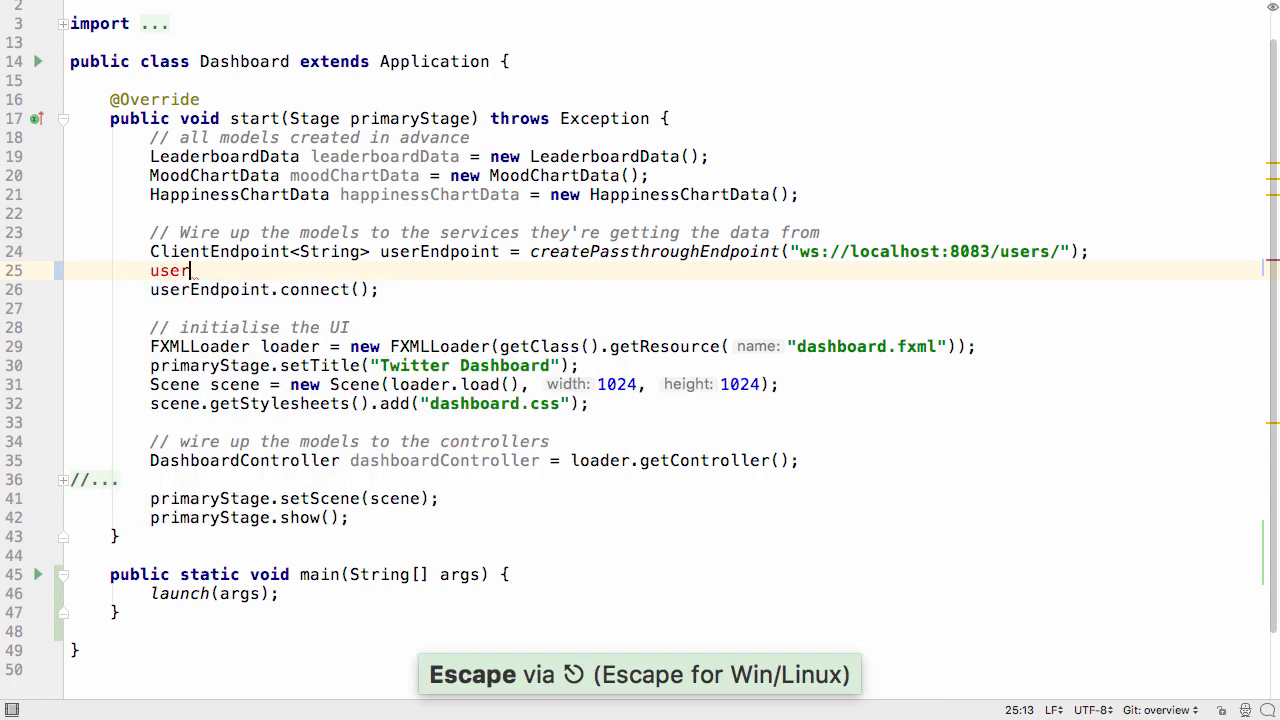
text(En)
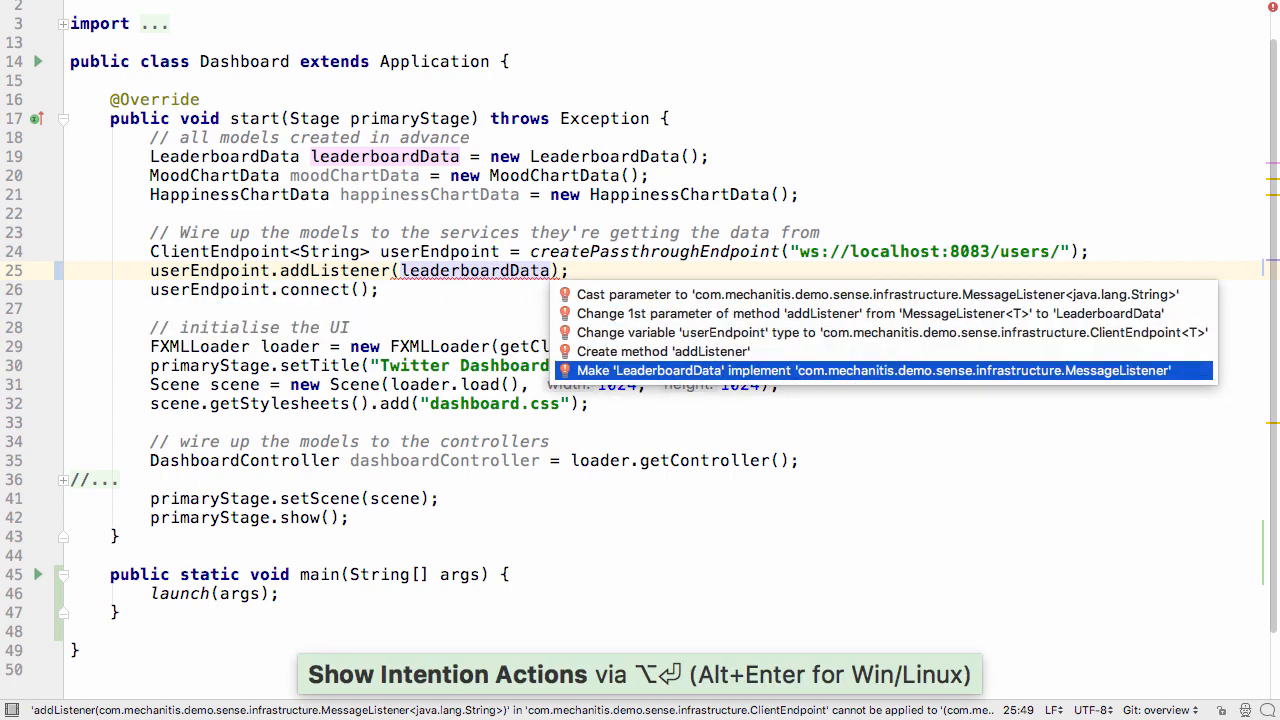
Implement MessageListener in LeaderboardData, rename onMessage's parameter to twitterHandle, and write the lookup and incrementCount lines
click(873, 370)
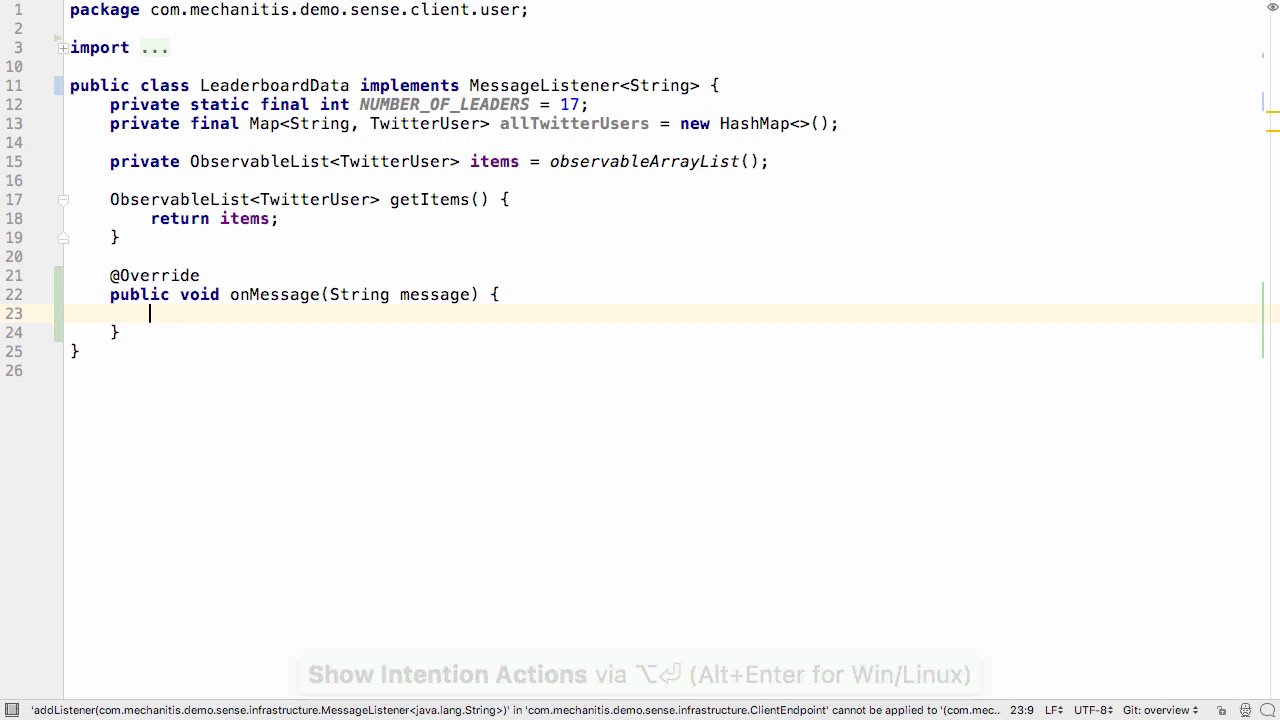
text(allTwitterUsers.computeIfAbsent()
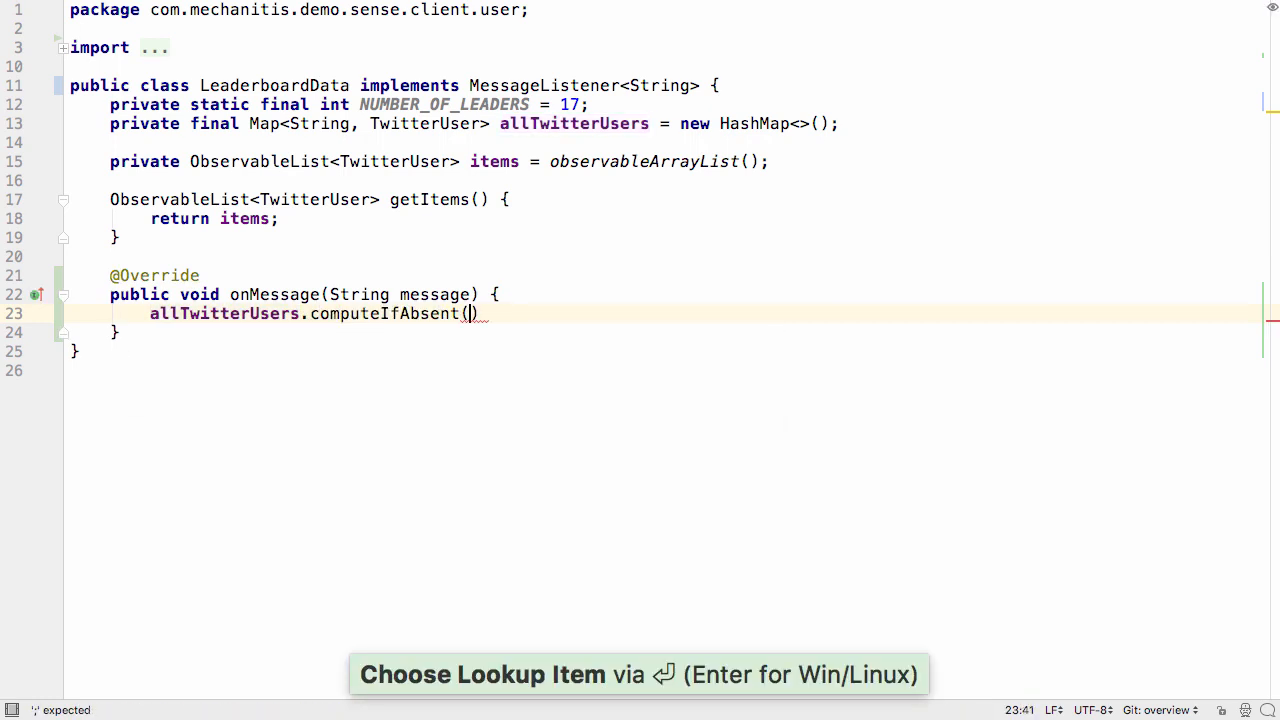
text(message)
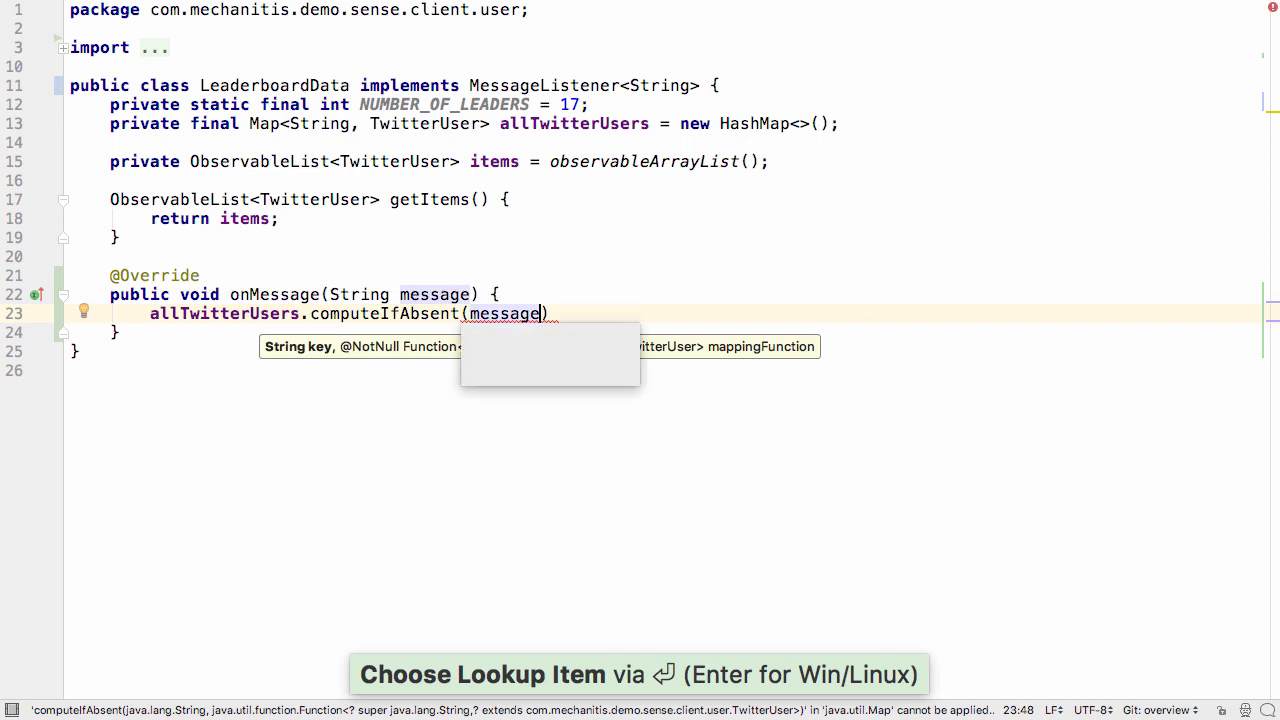
text(twitterHandle)
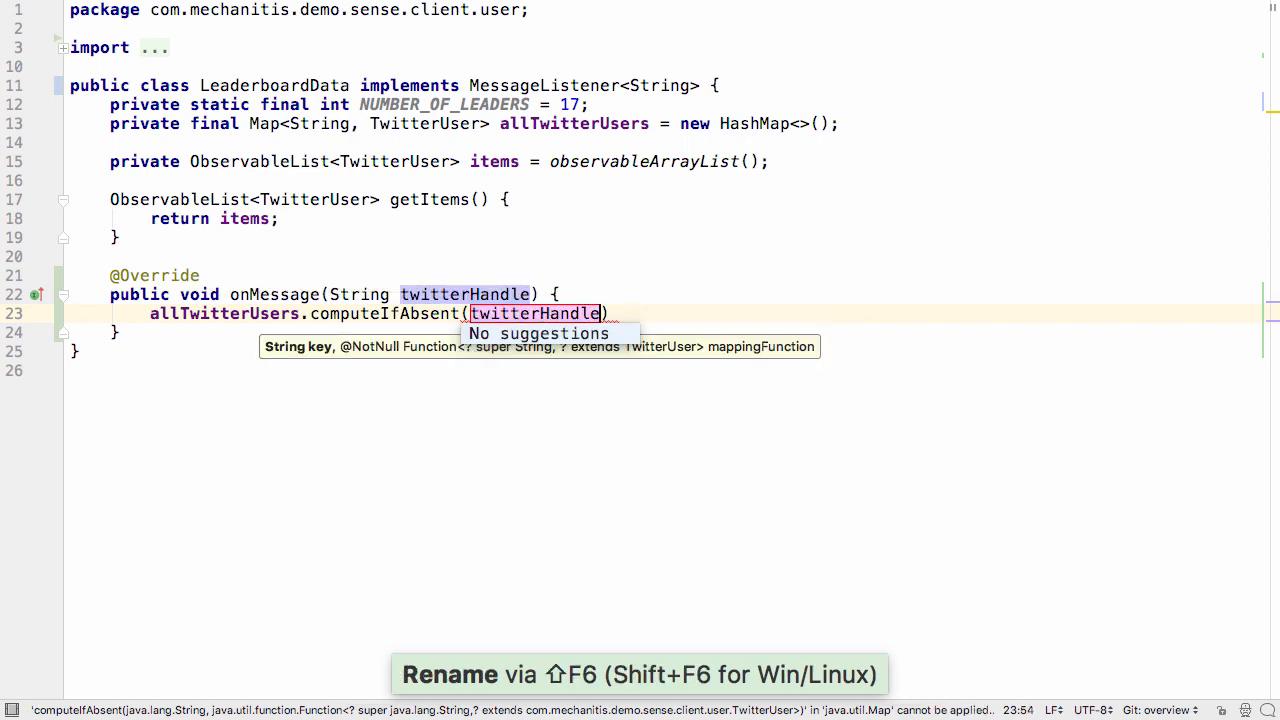
text(,)
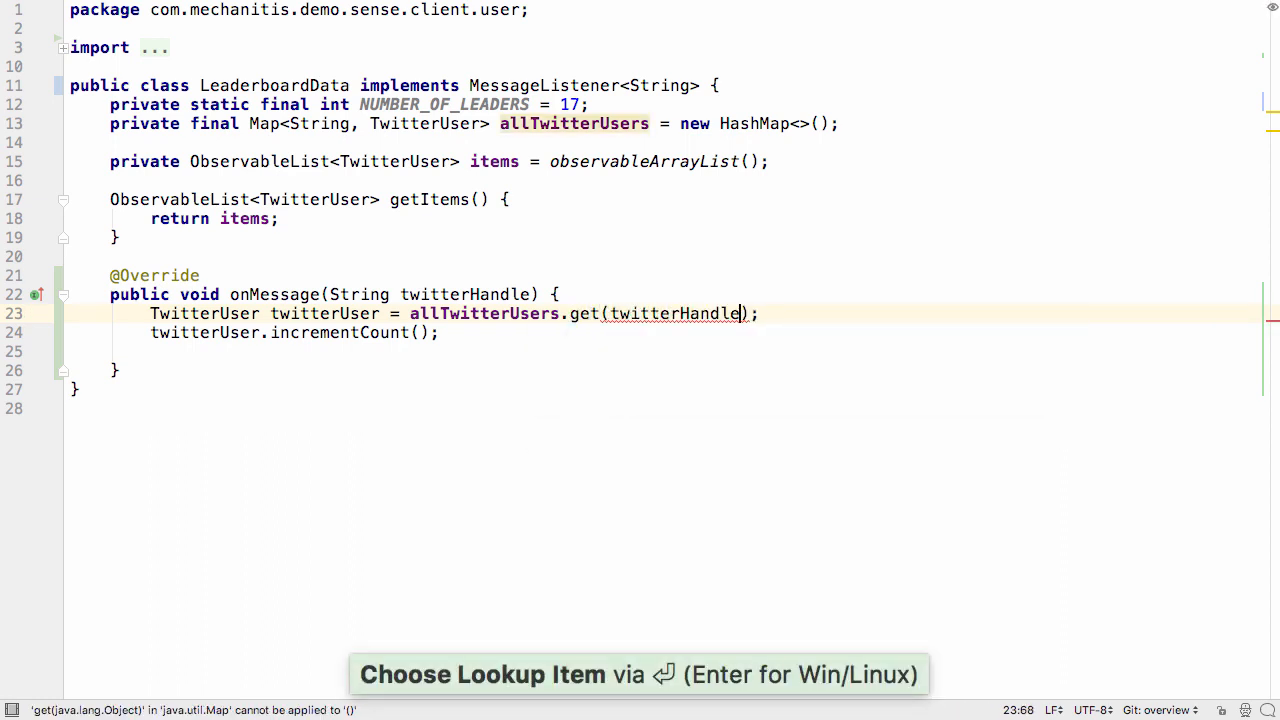
Write an if-null block putting a new TwitterUser, then replace it with computeIfAbsent
text(if ()
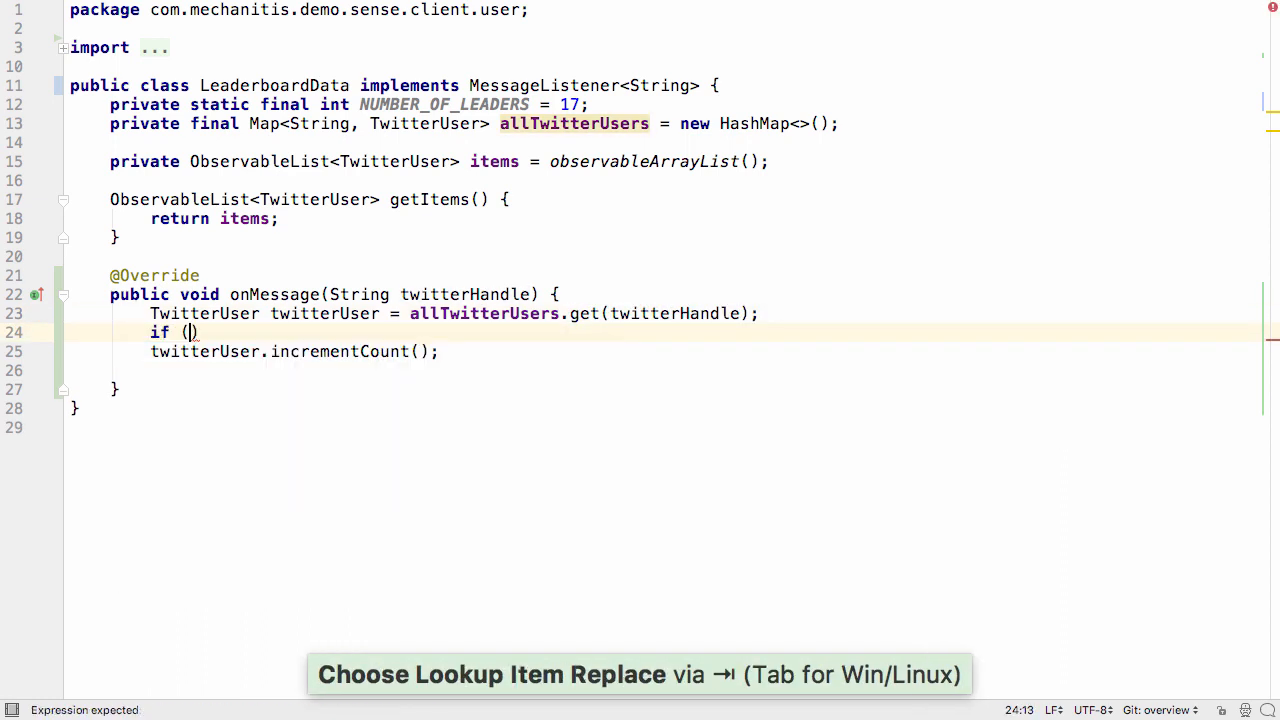
text(twitterUser == null)
text(twitterUser = new TwitterUser(twitterHandle);)
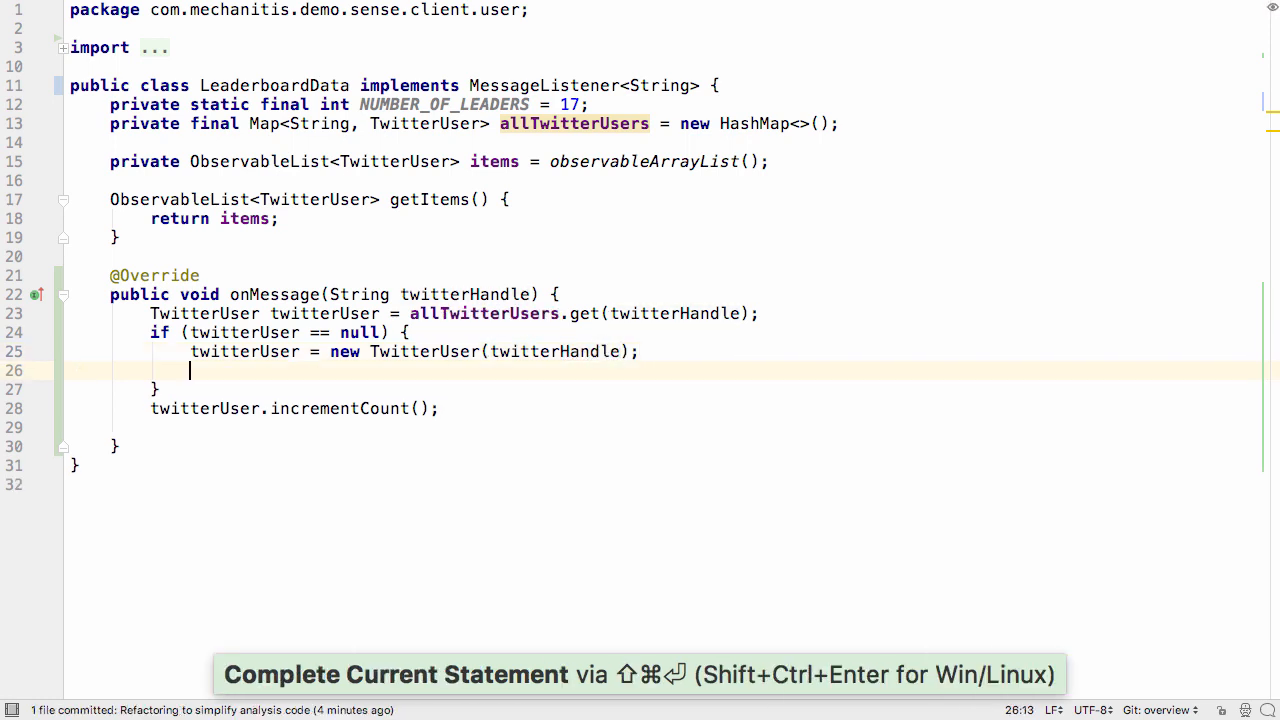
text(allTwitterUsers.put()
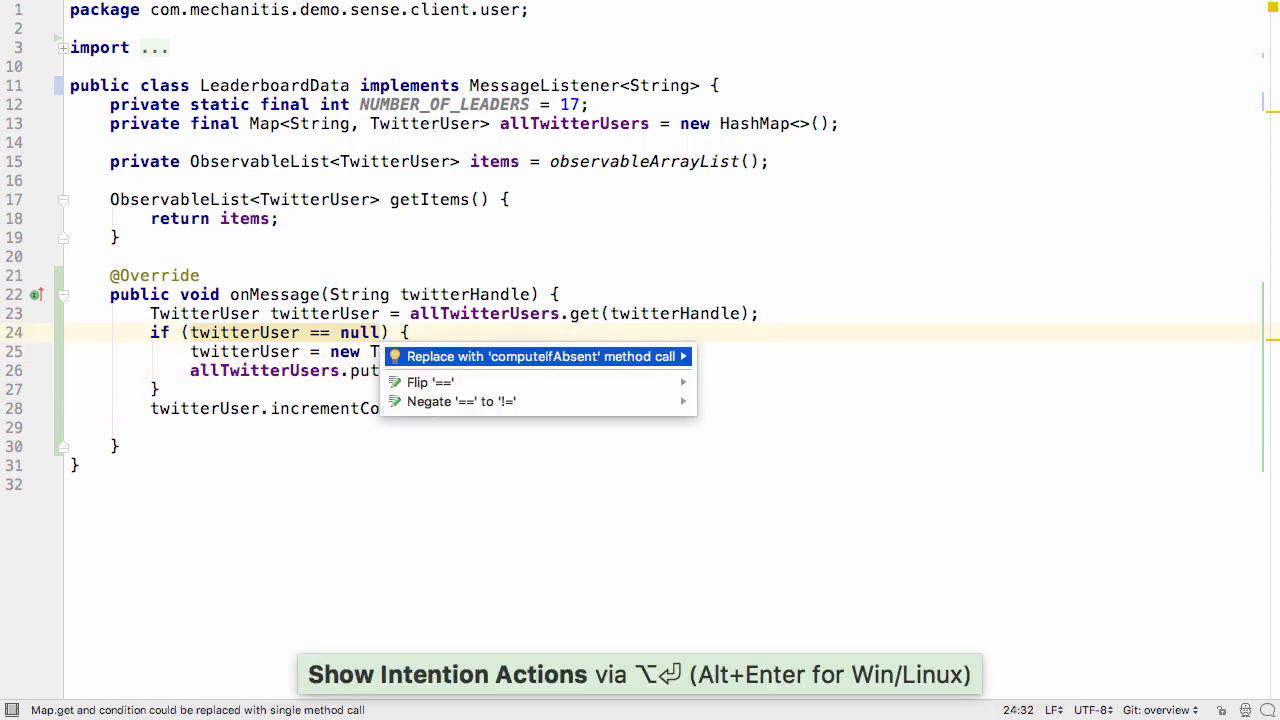
click(540, 356)
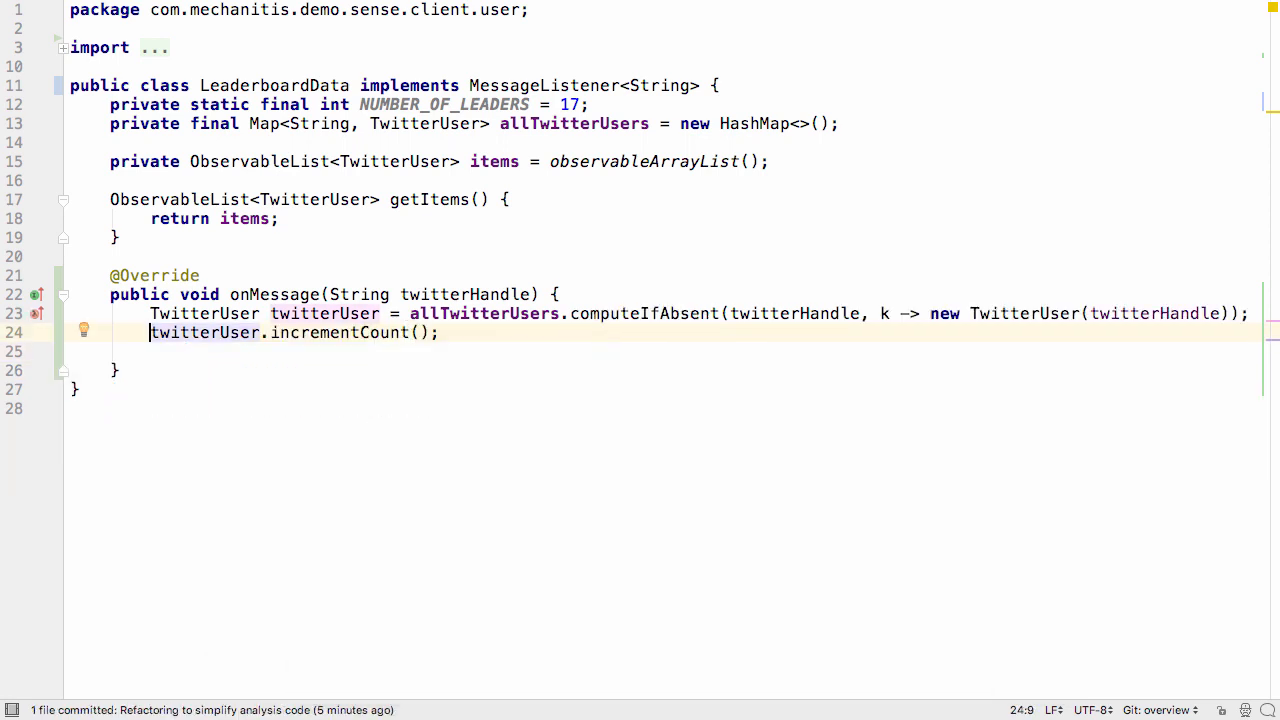
Stream allTwitterUsers.values() sorted and collected into topTweeters, then reformat the chain
text(allTwitterUsers)
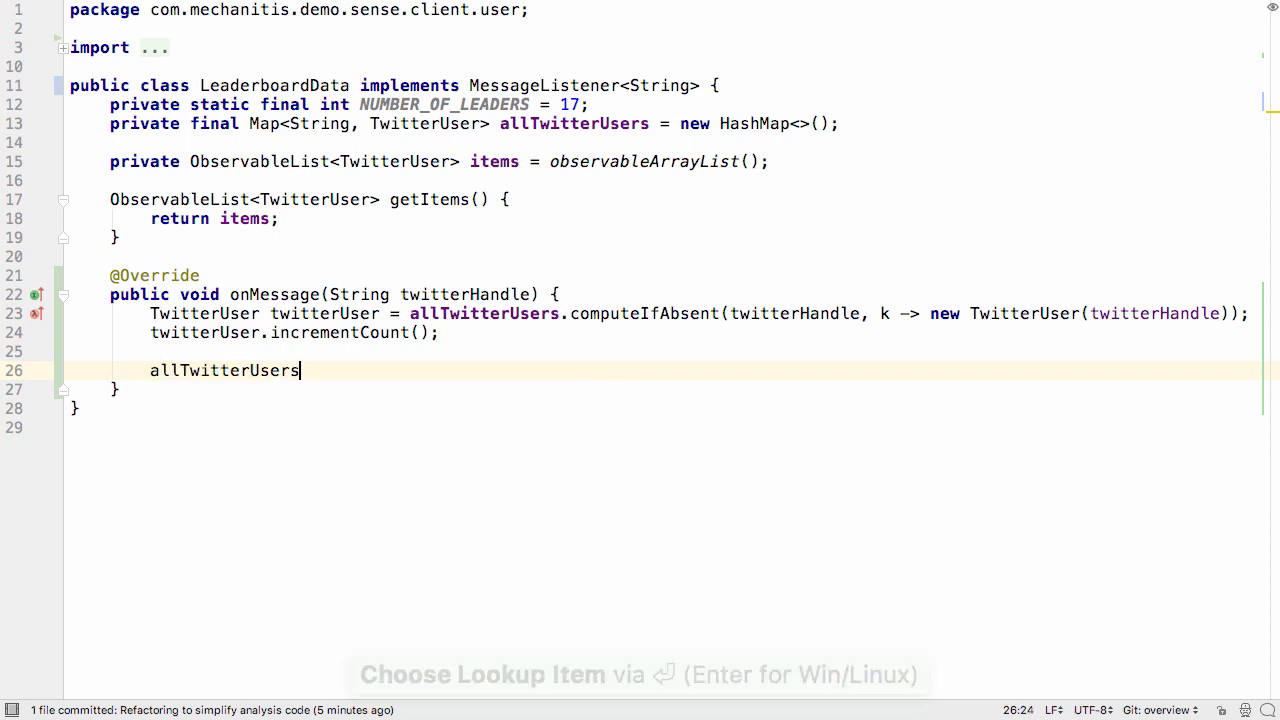
text(.values().stream()
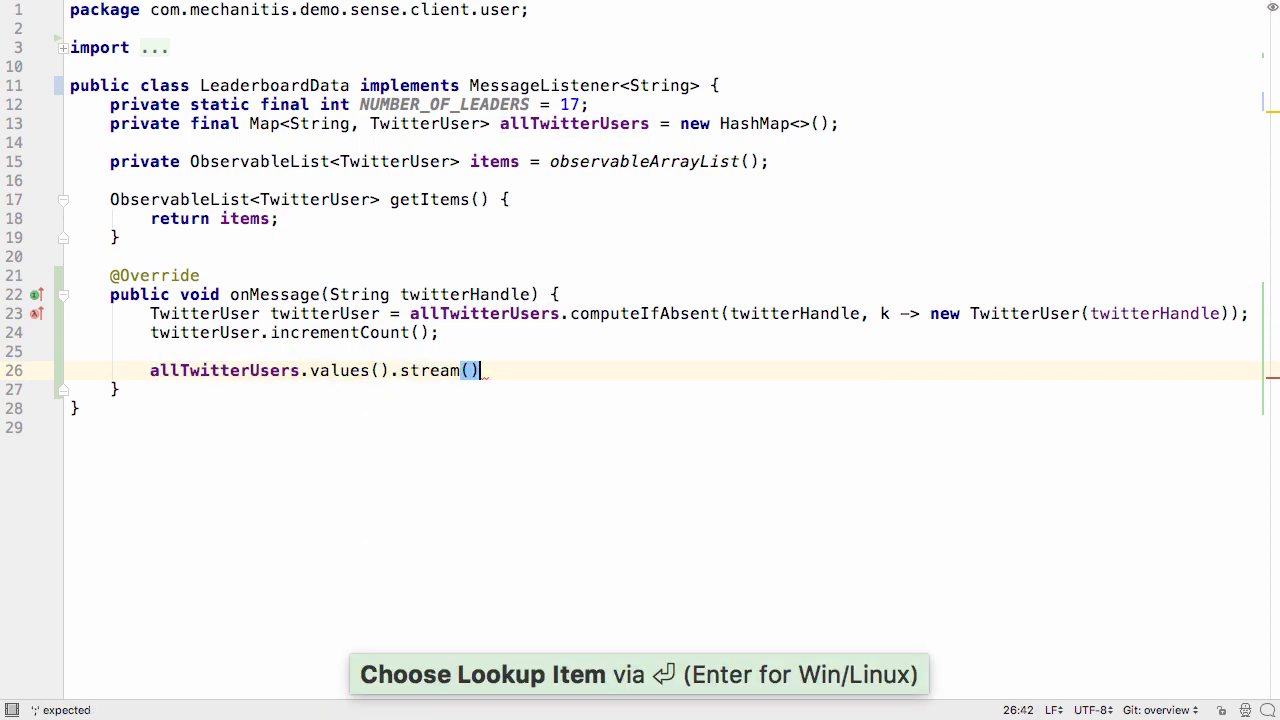
text(.sorted(Comparator)
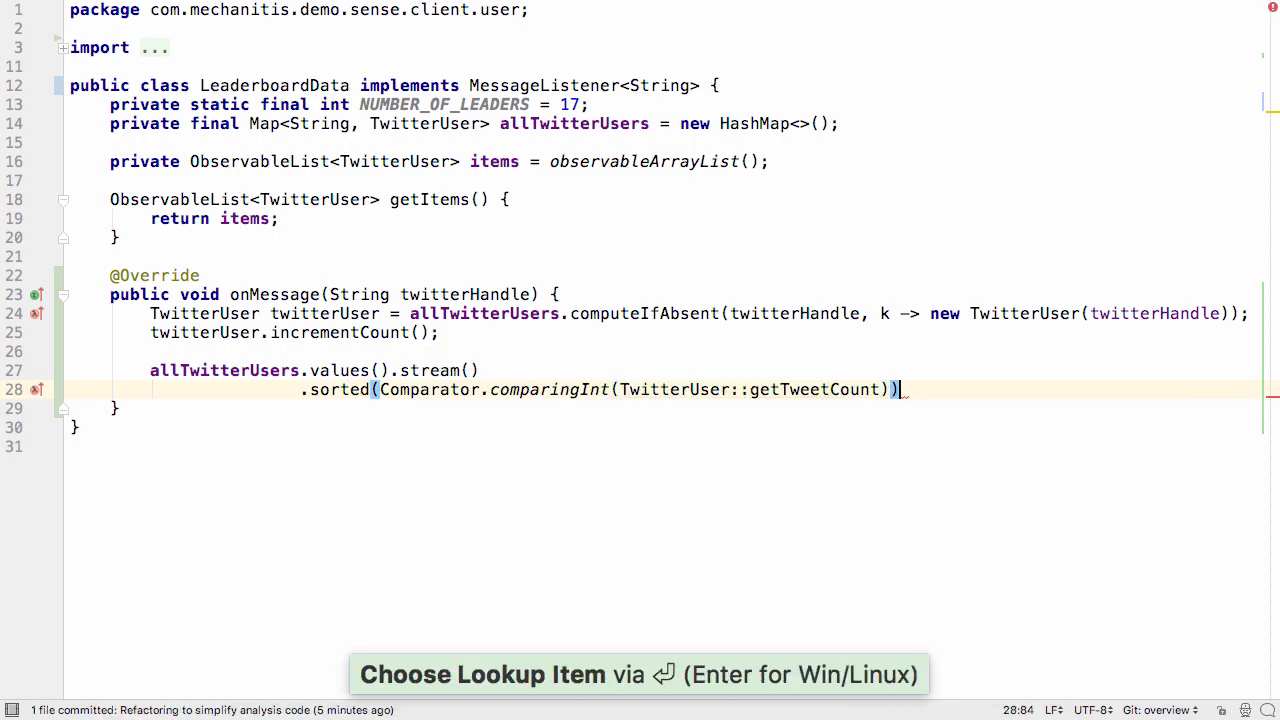
text(.collect(Collectors.toList());)
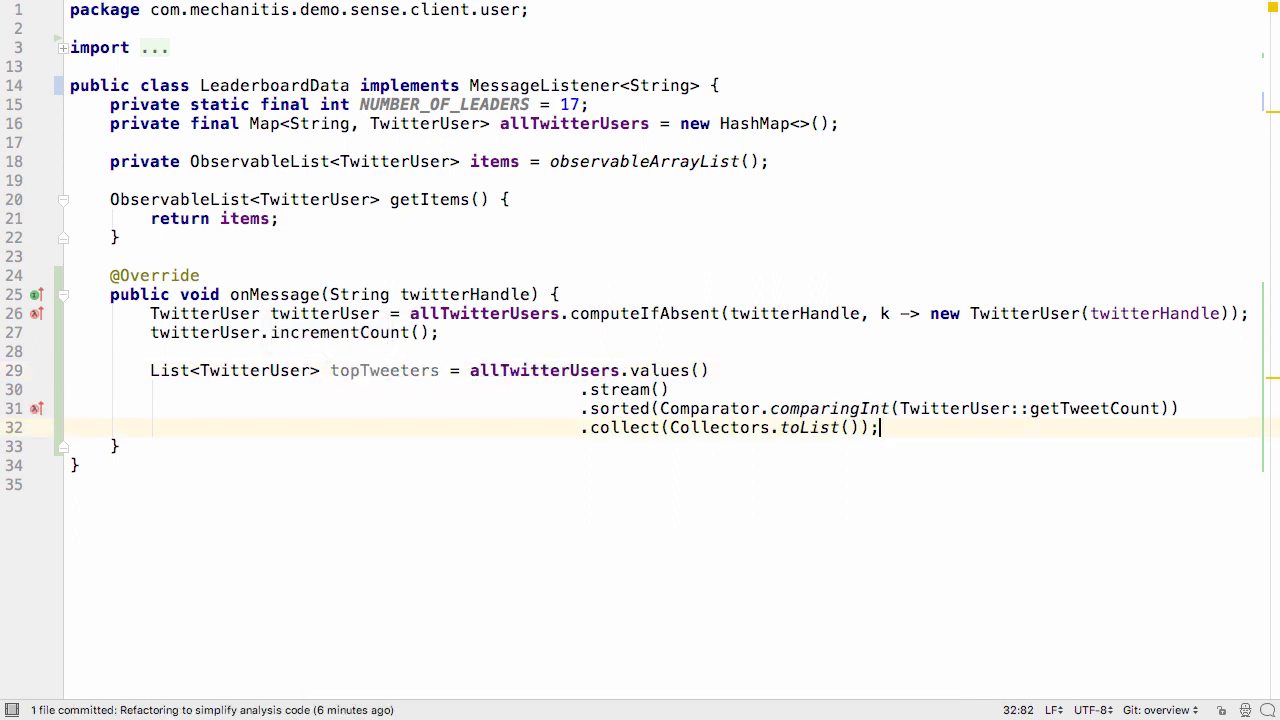
key(cmd+alt+l)
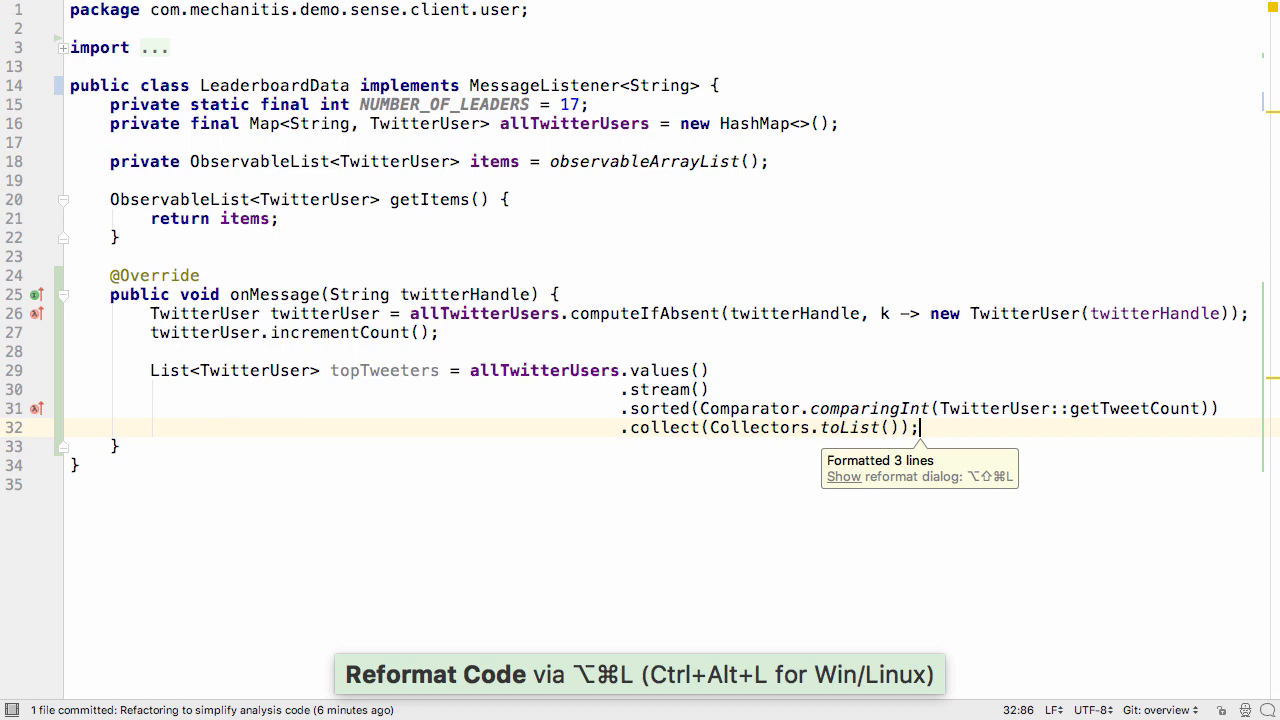
text(items)
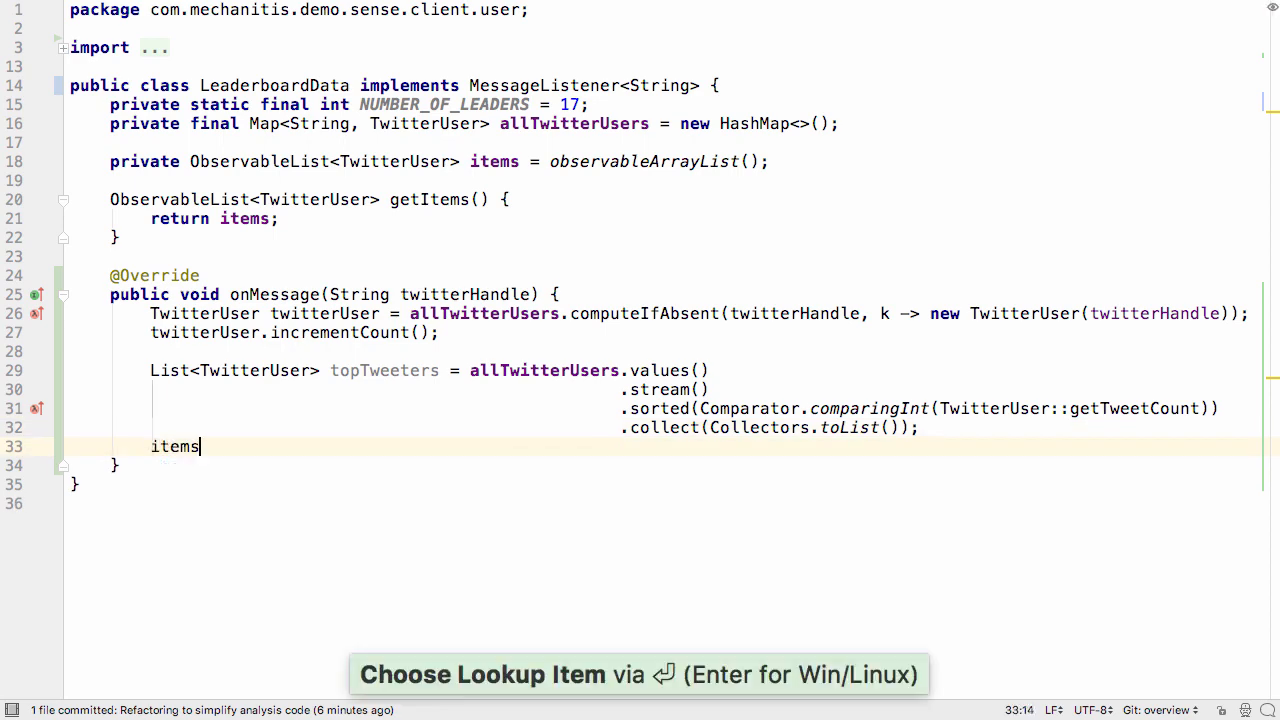
Call items.setAll(topTweeters) through runLater, inlining the Runnable and converting it to a lambda
text(.setAll(topTweeters);)
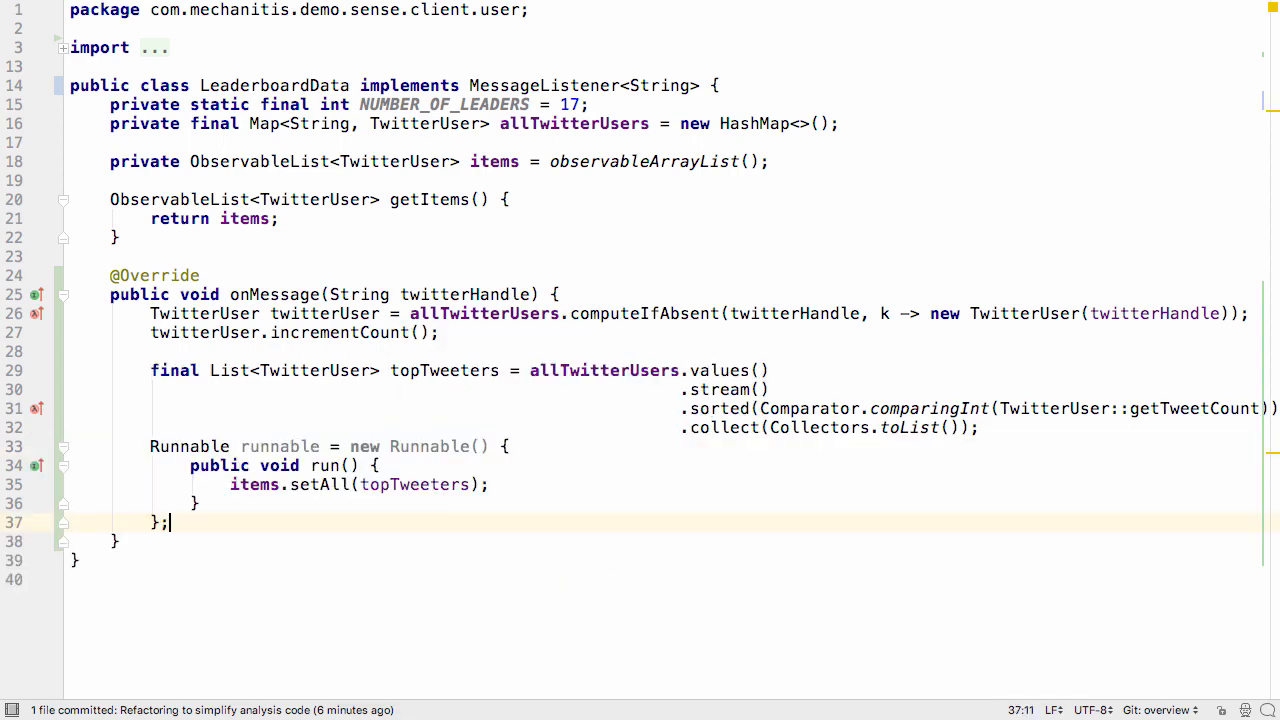
text(runLater(runnable)
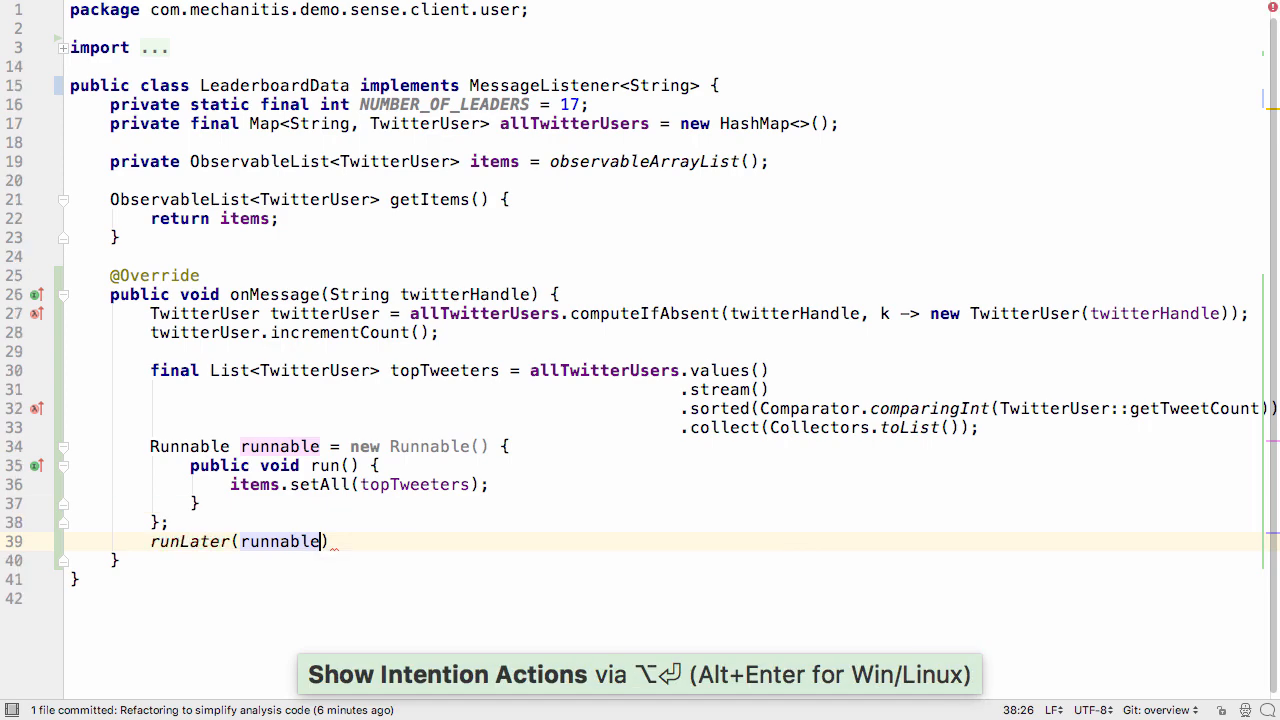
key(alt+enter)
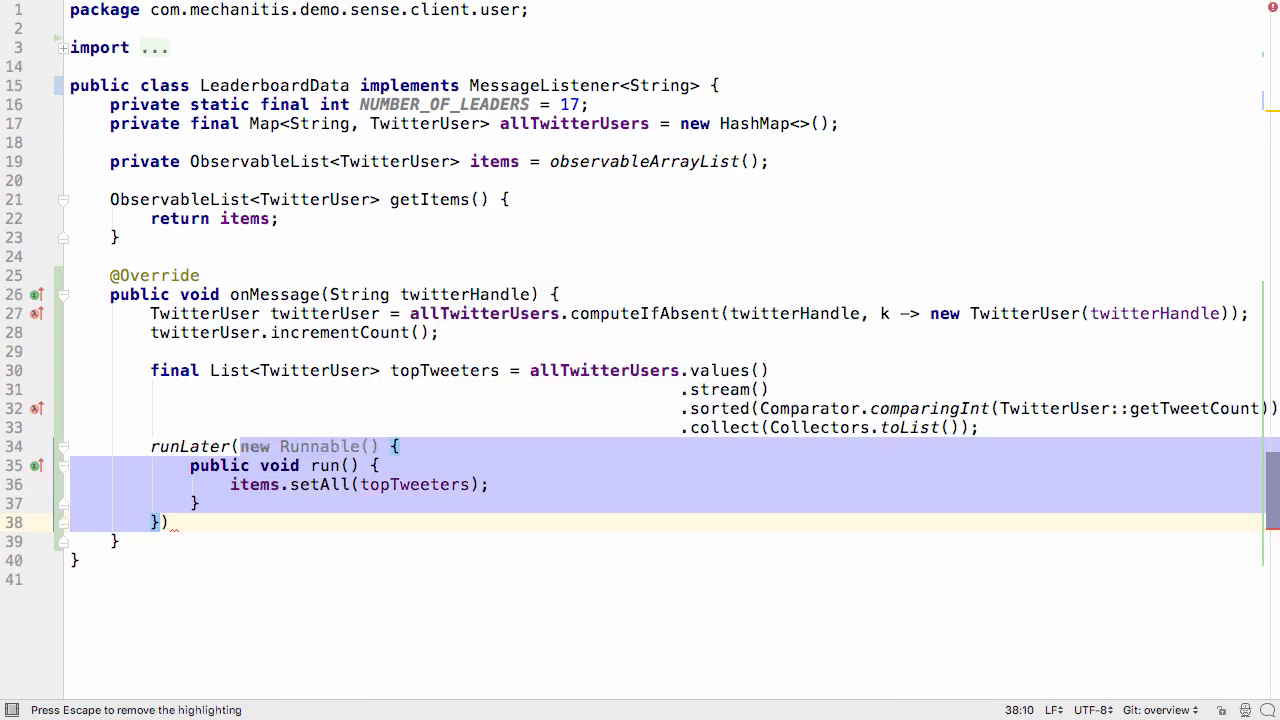
key(Alt+Enter)
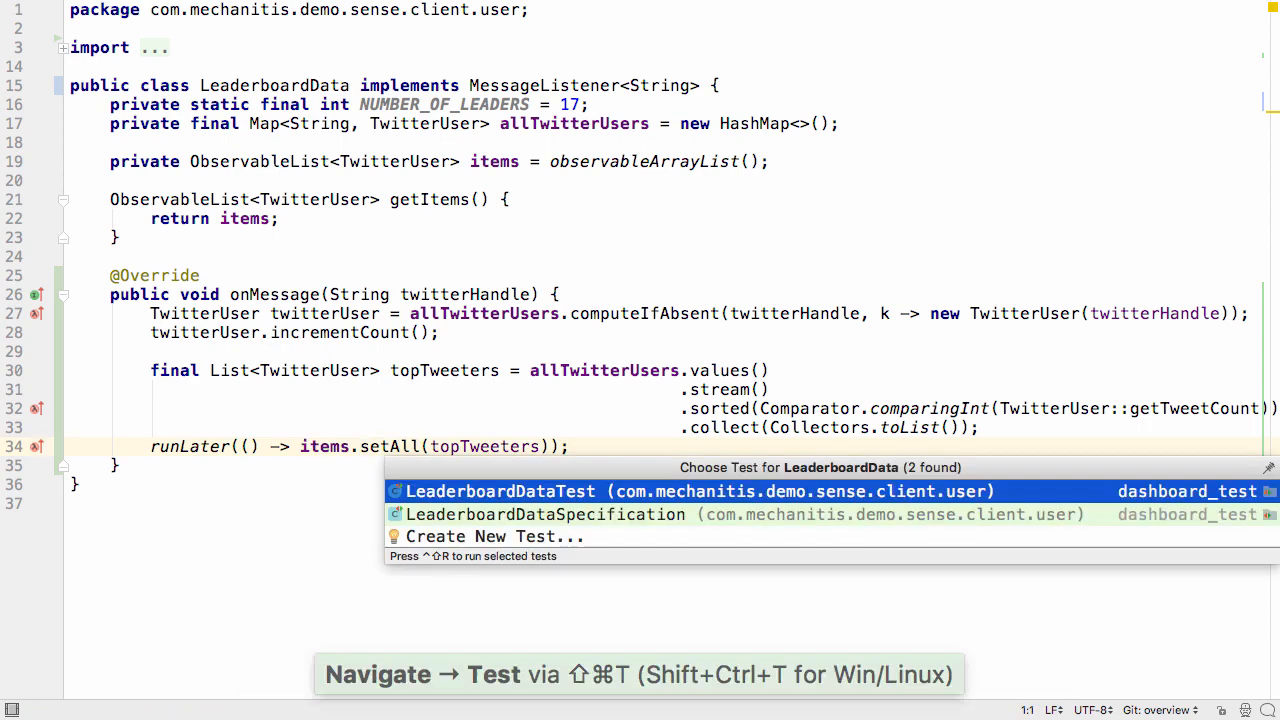
Run LeaderboardDataTest's shouldCountTweetsAndOrderDescending, which fails expecting 2 but getting 1
click(500, 491)
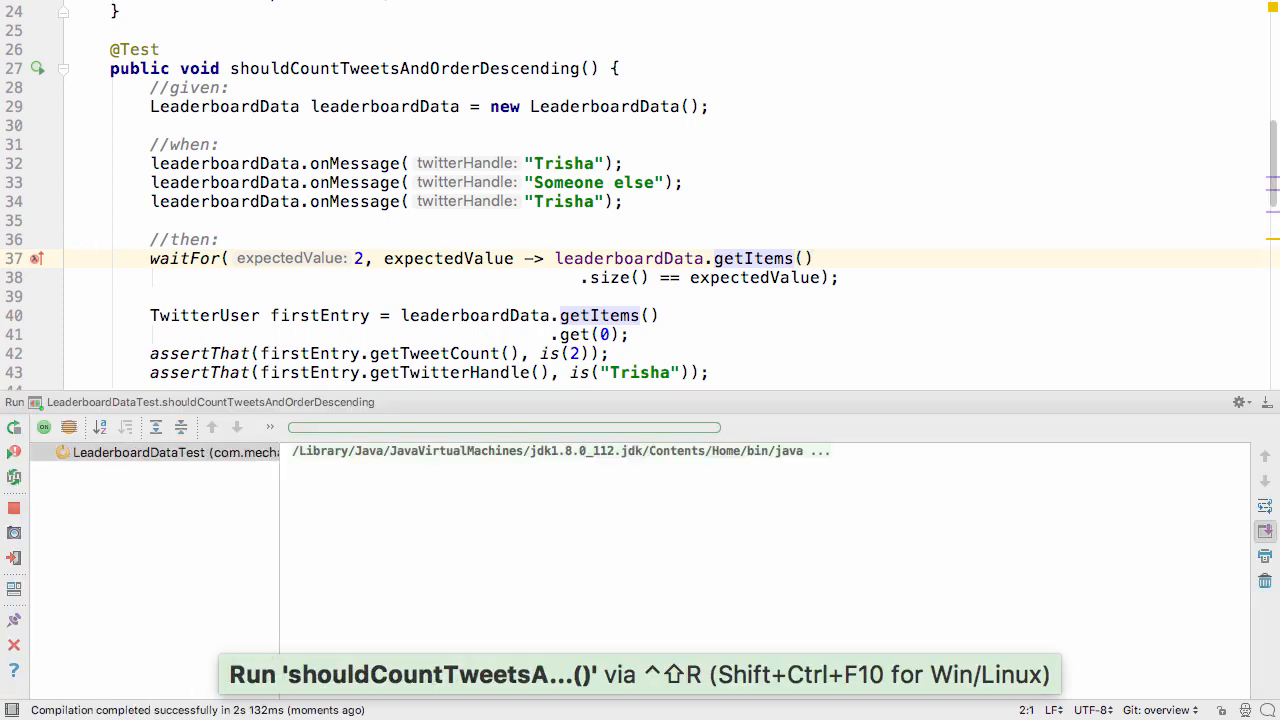
click(14, 427)
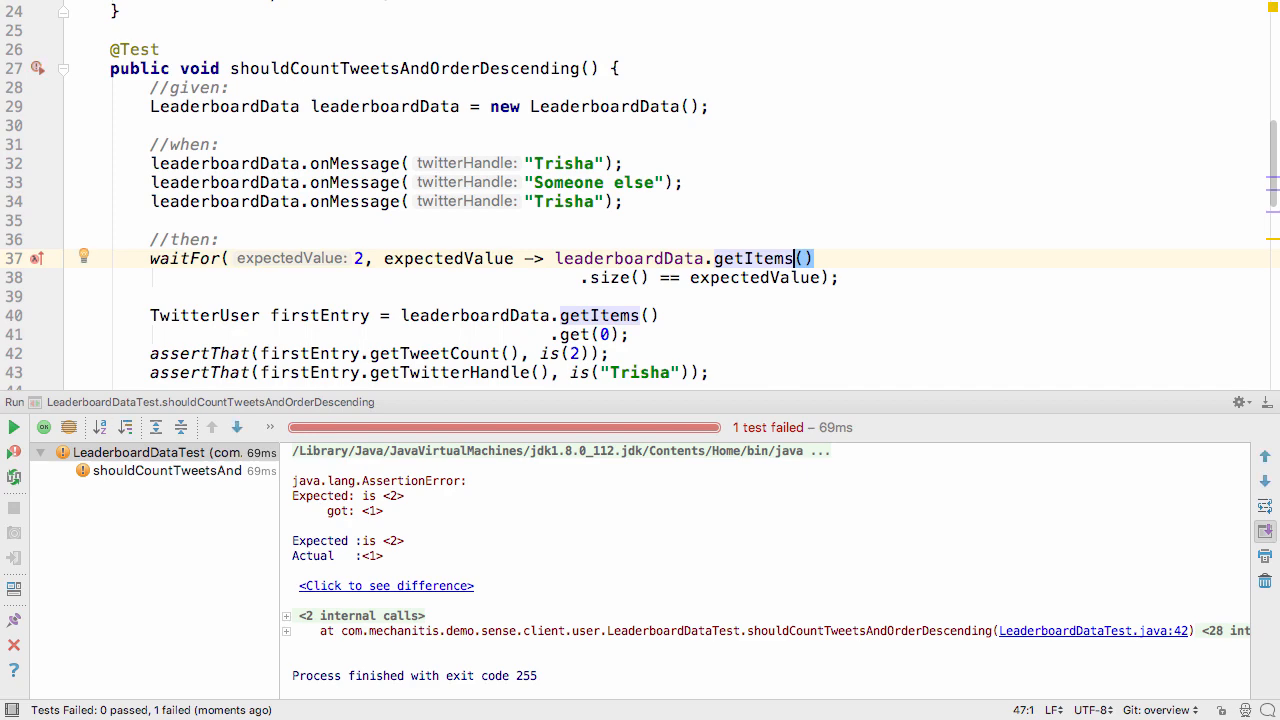
text(type render)
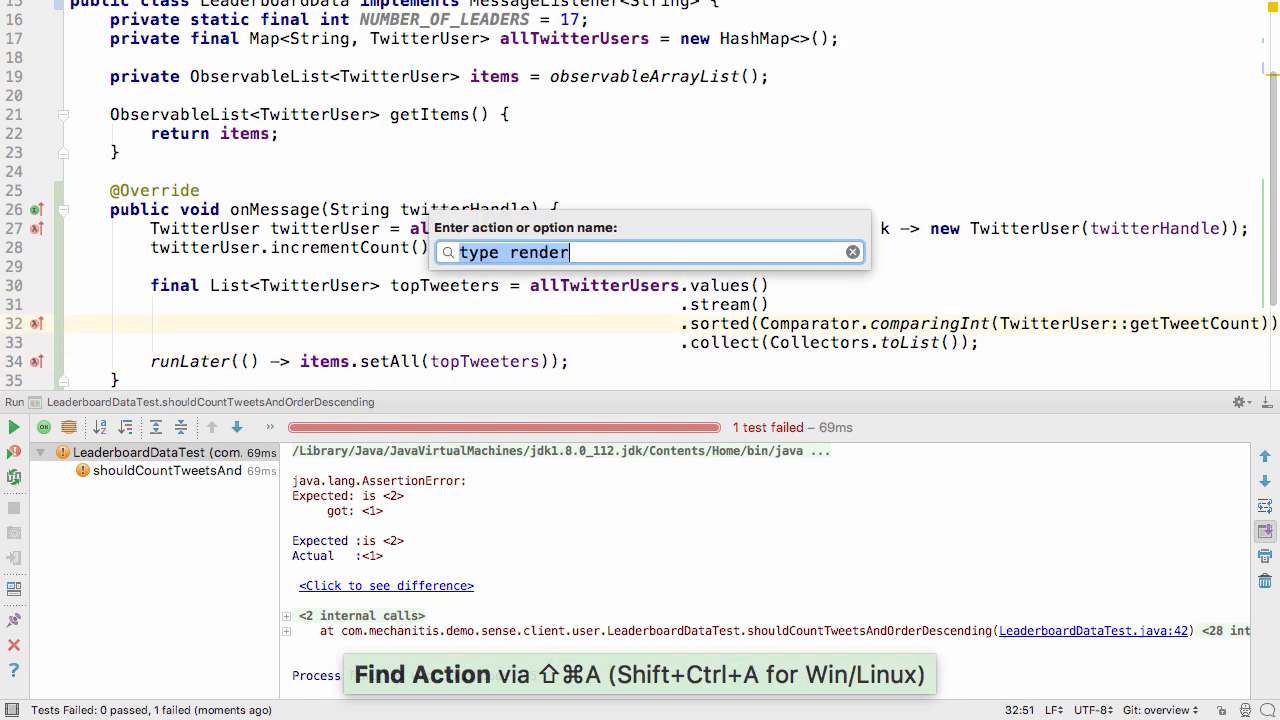
Debug the test at a line breakpoint, add .reversed() to comparingInt, and delete NUMBER_OF_LEADERS
text(line bre)
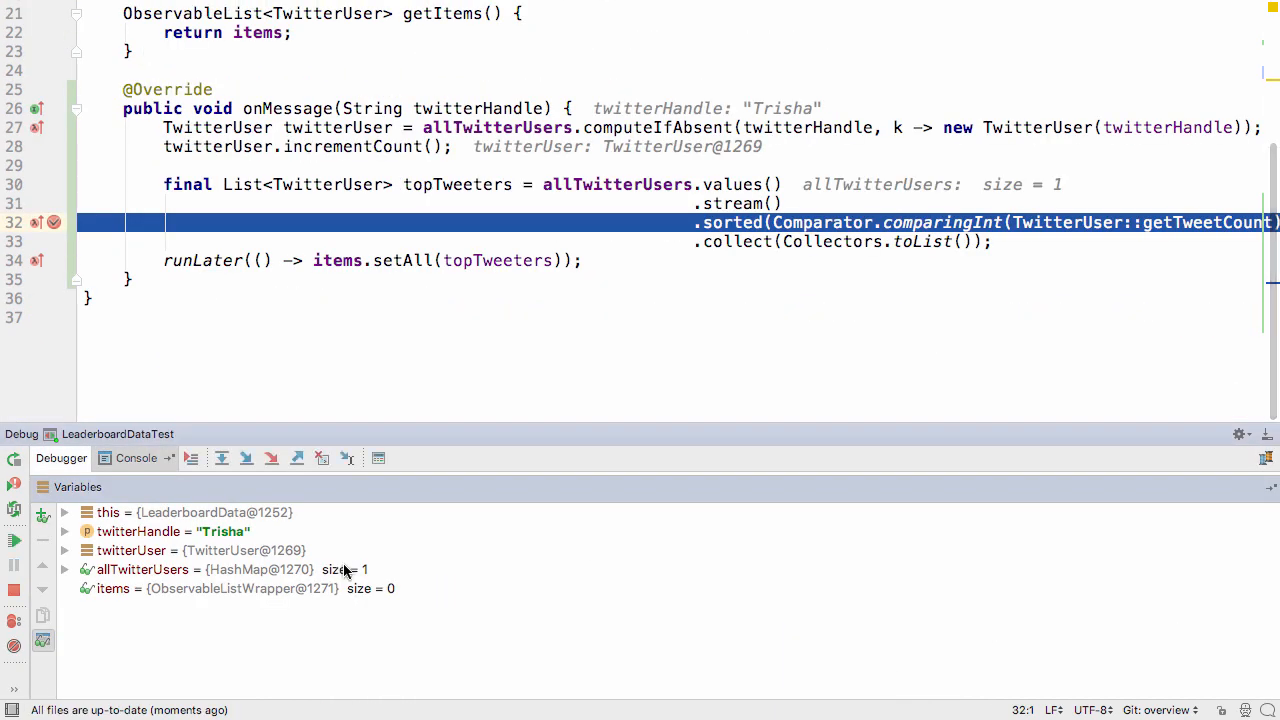
click(64, 569)
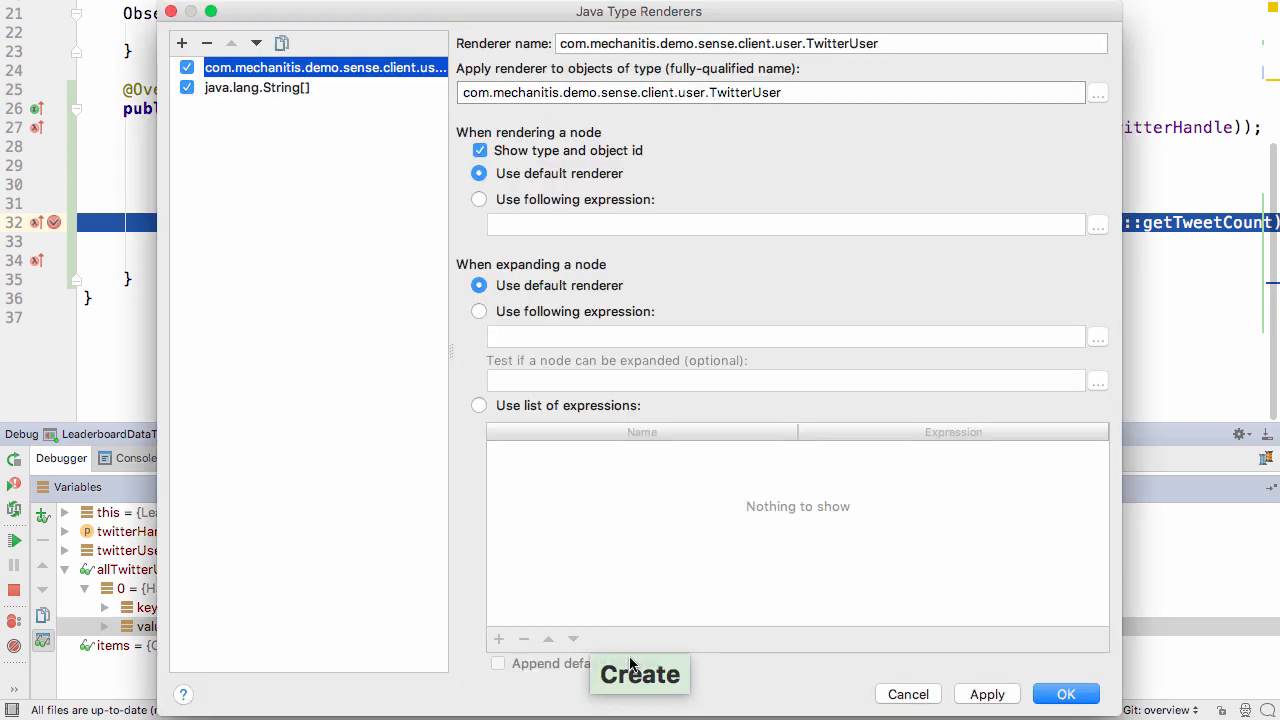
text(ge)
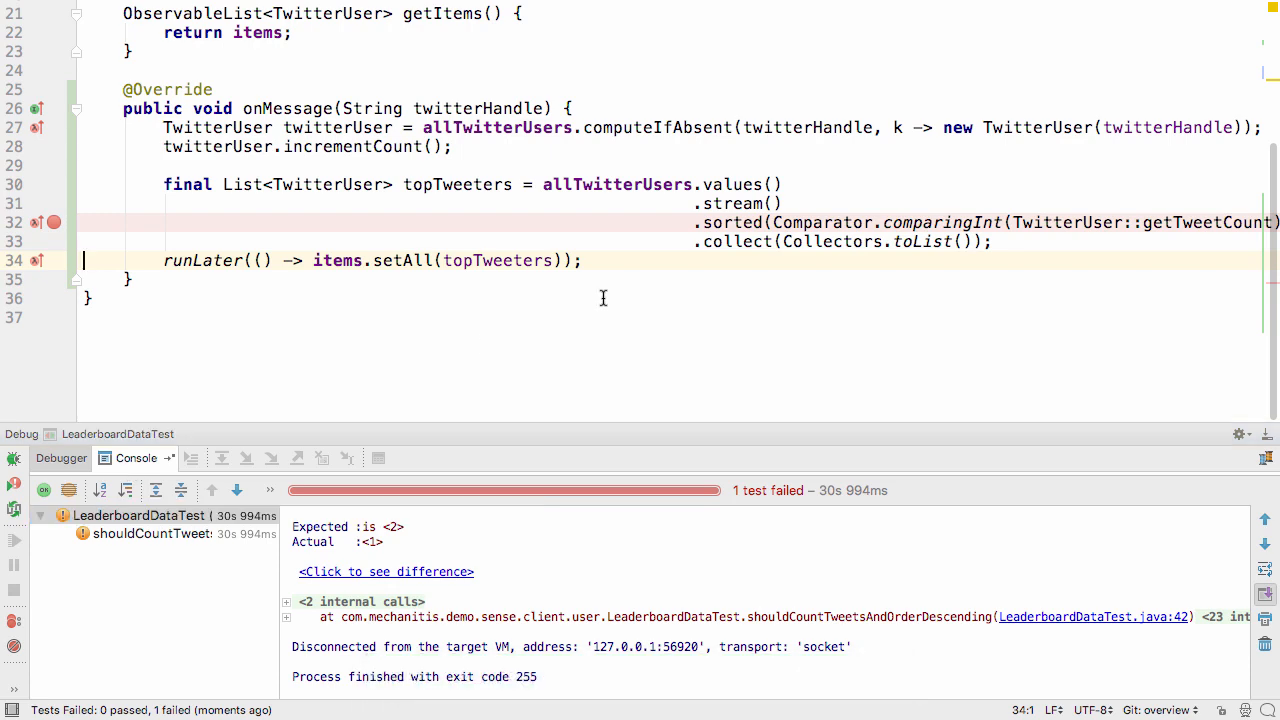
text(.reversed()))
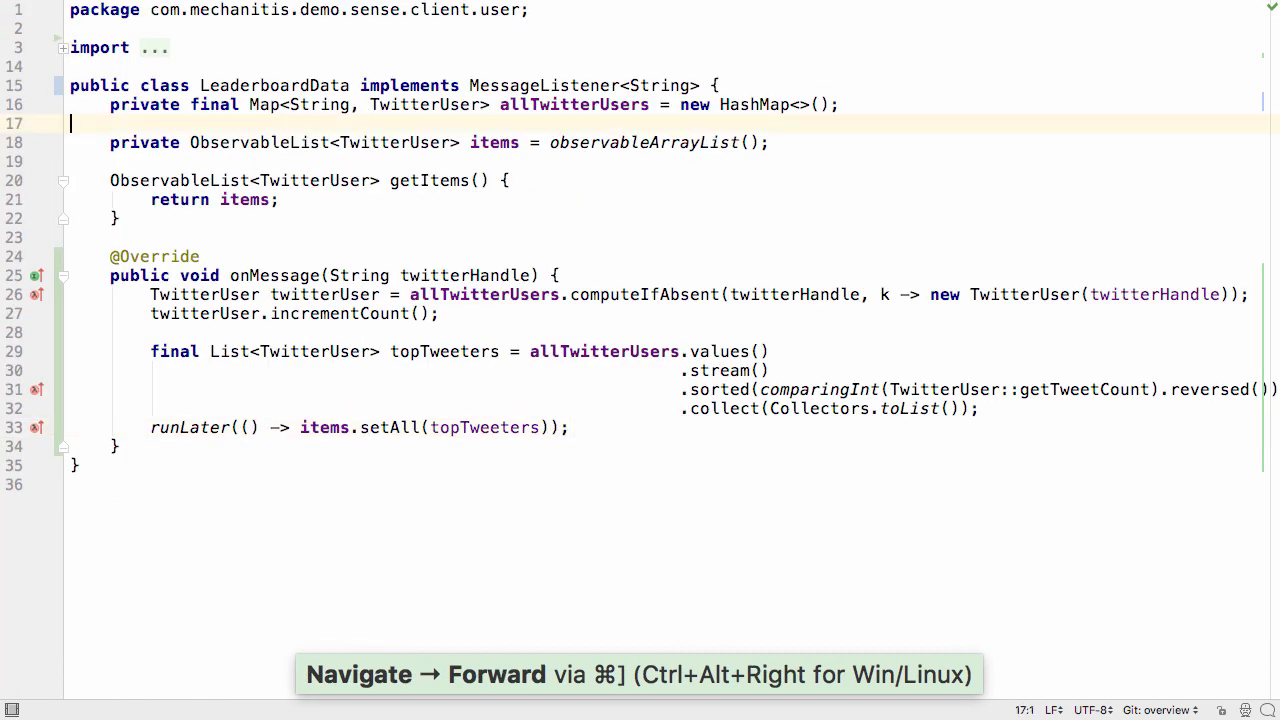
Navigate forward past HappinessChartData, then open MoodAnalyserTest.java from Recent Files
key(cmd+])
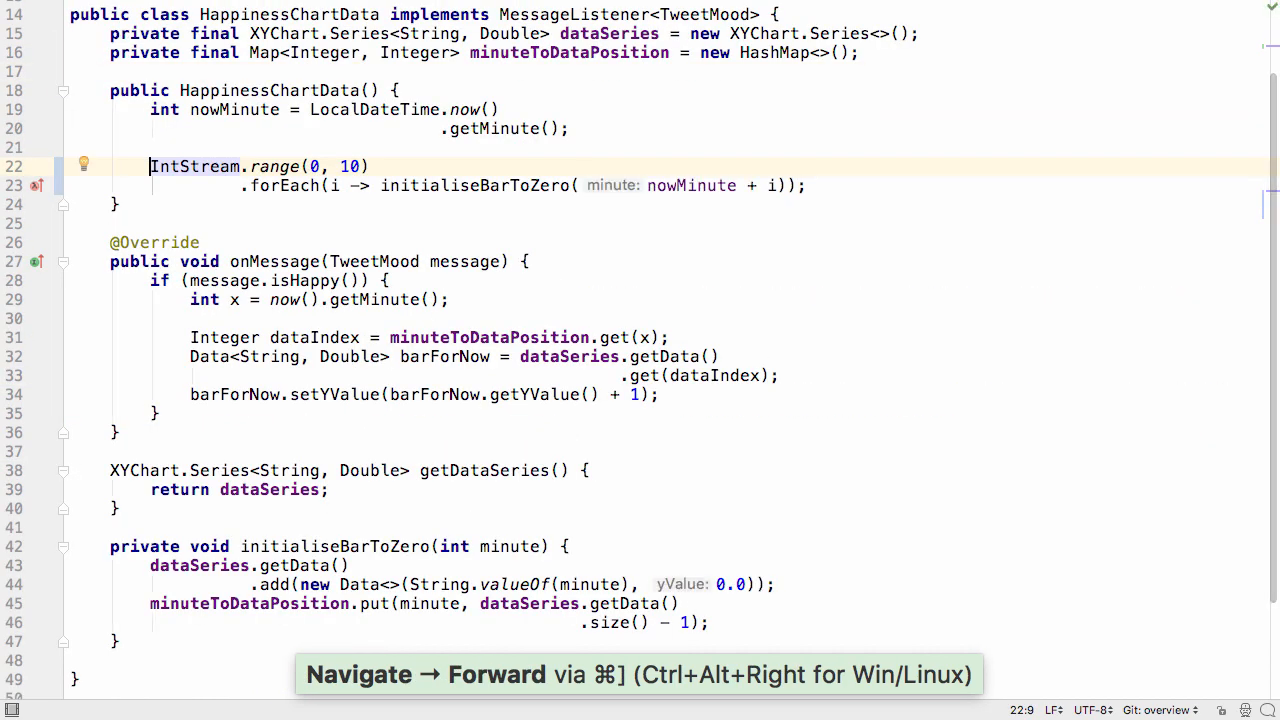
key(ctrl+e)
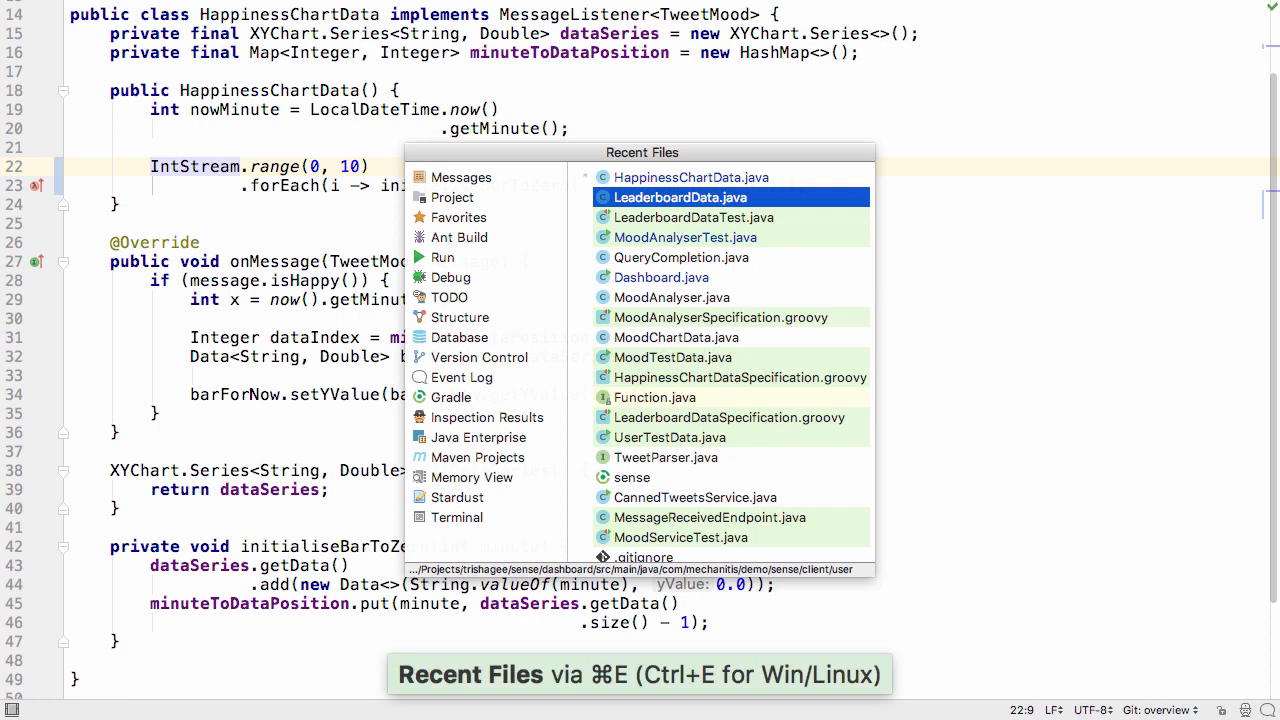
text(gra)
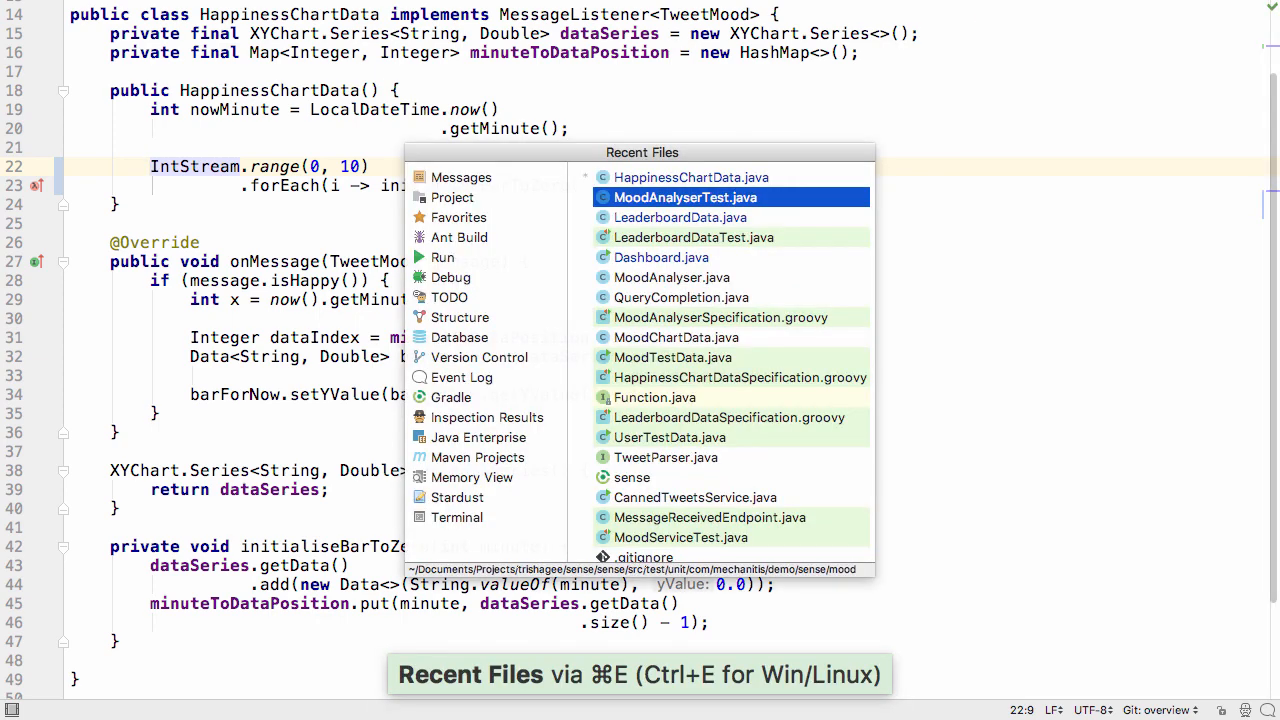
click(686, 197)
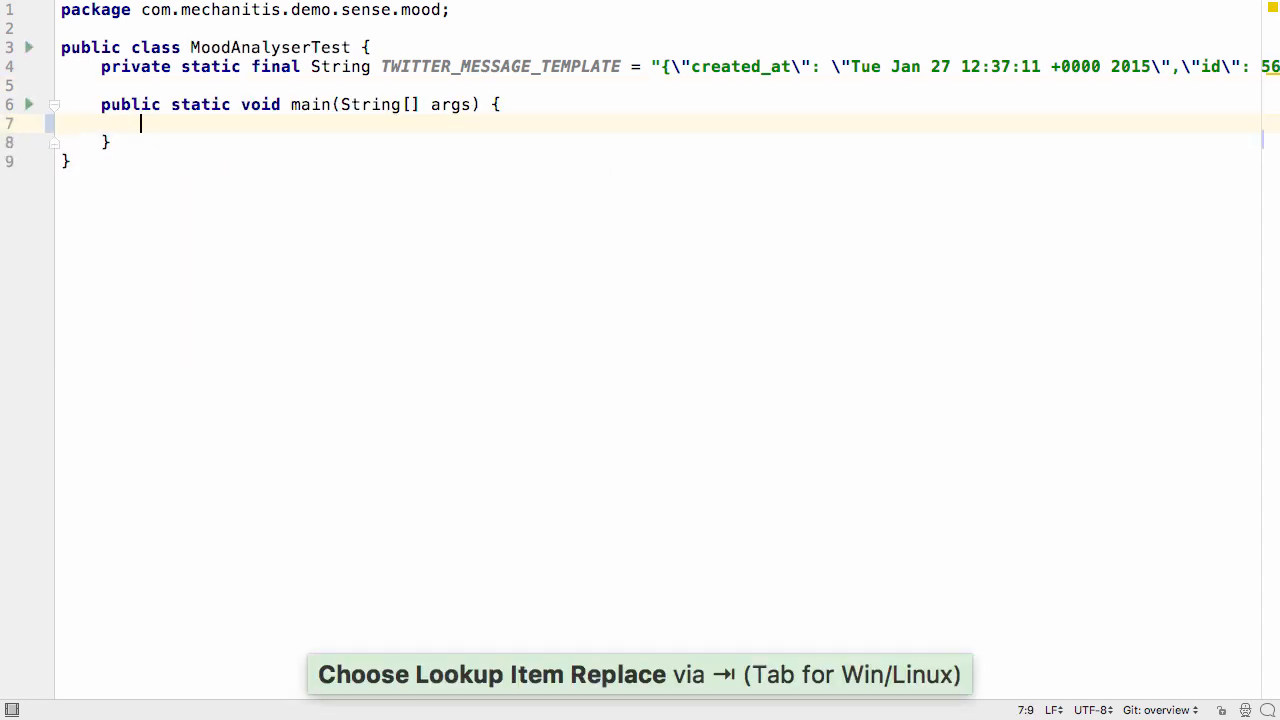
Write System.out.printf with TWITTER_MESSAGE_TEMPLATE, "some text" and 123 in main
text(sou)
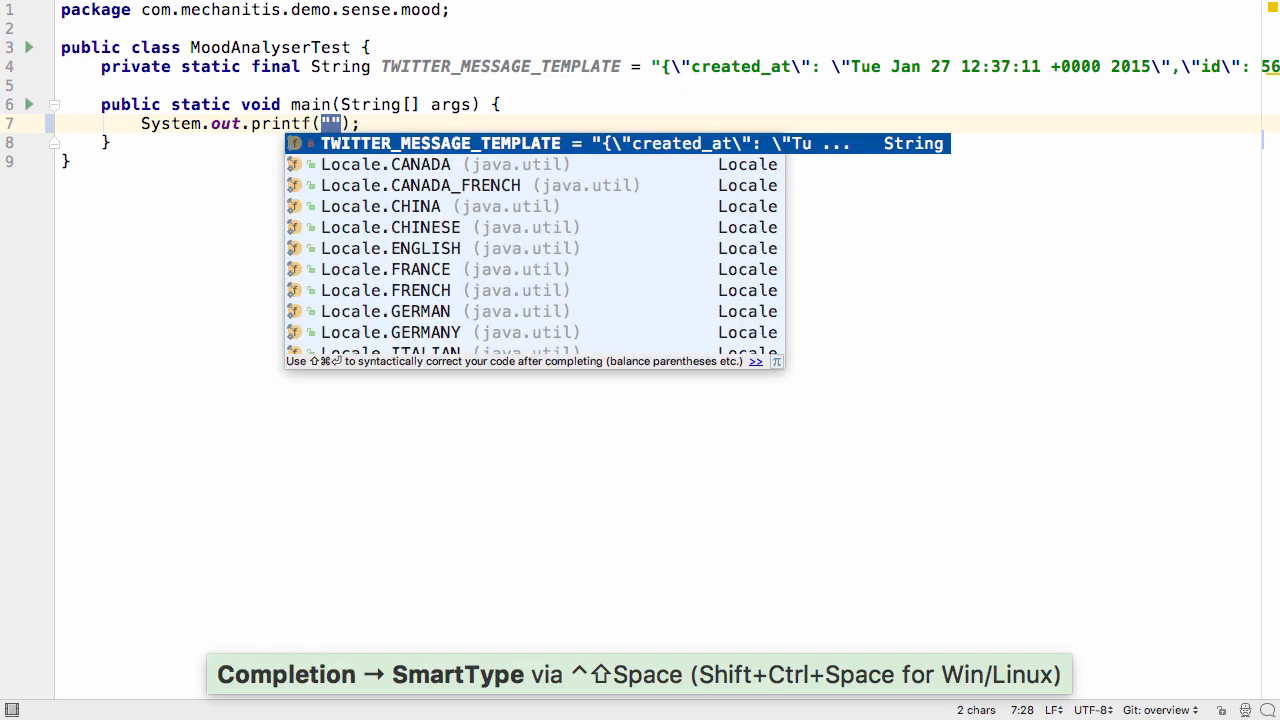
key(Enter)
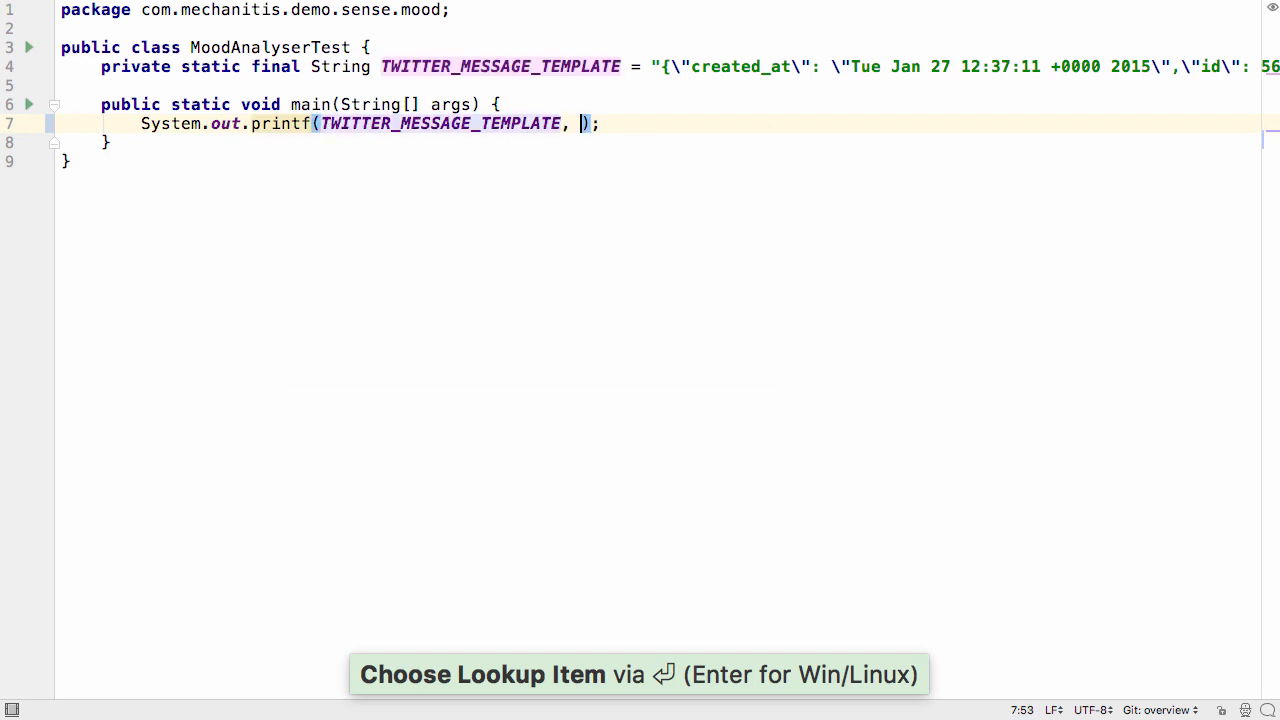
text(")
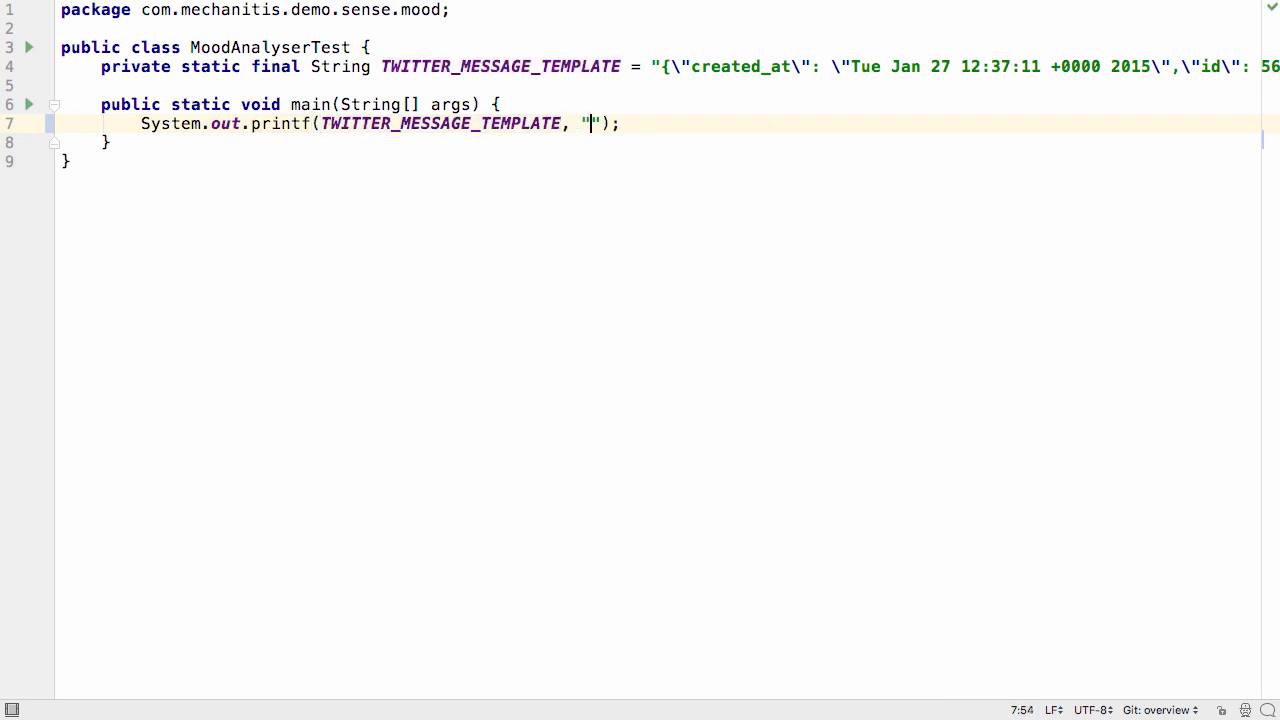
text(some text)
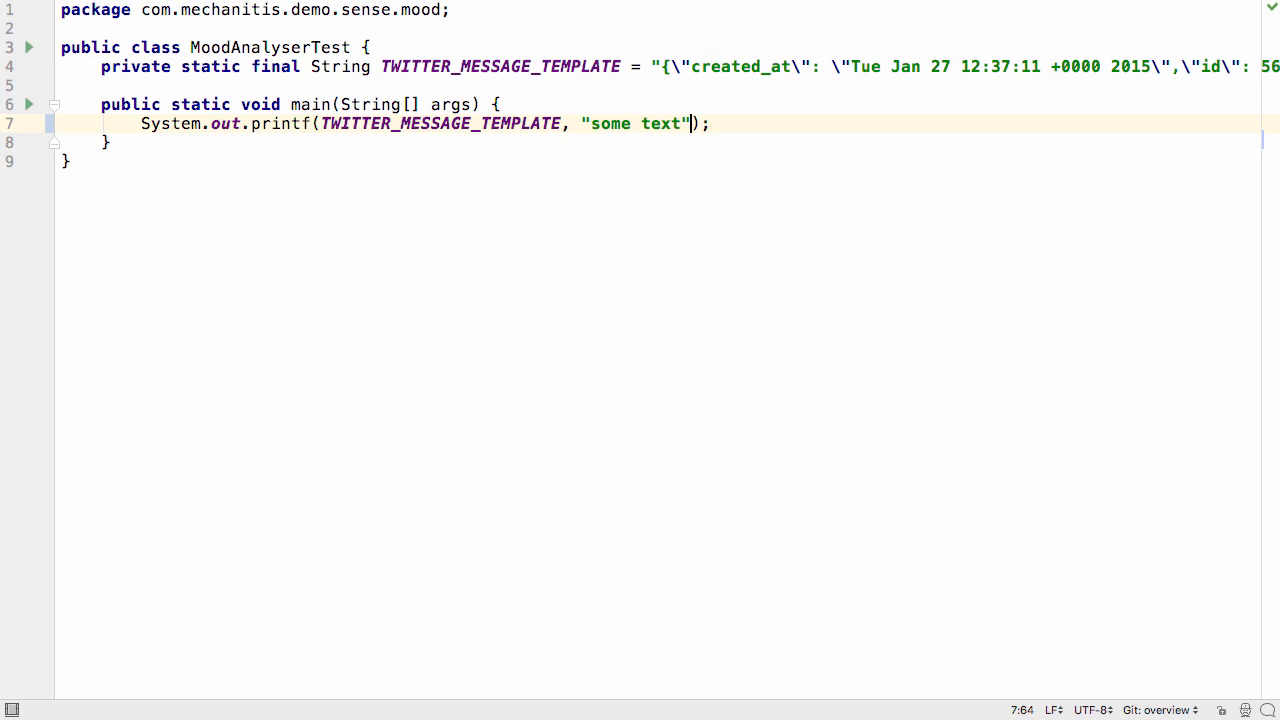
text(, 123)
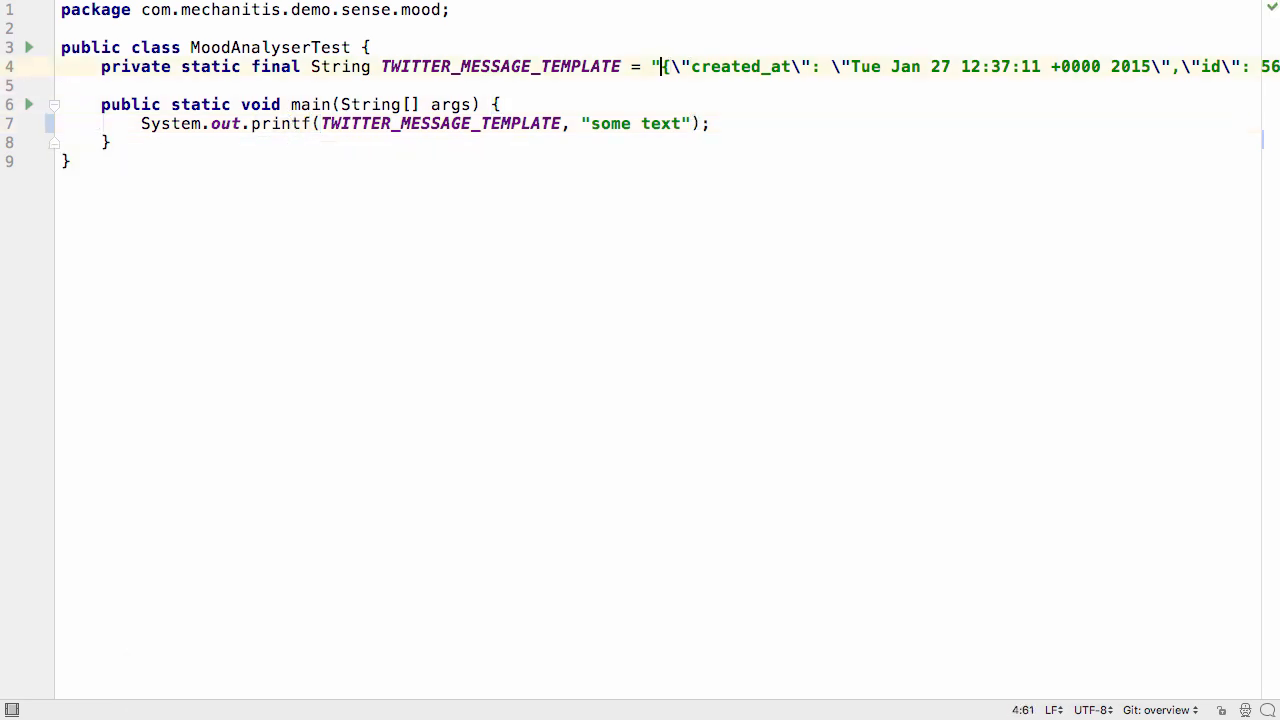
Inject JSON into the Twitter template string and add a "values" entry with "a", "b", 123
key(alt+enter)
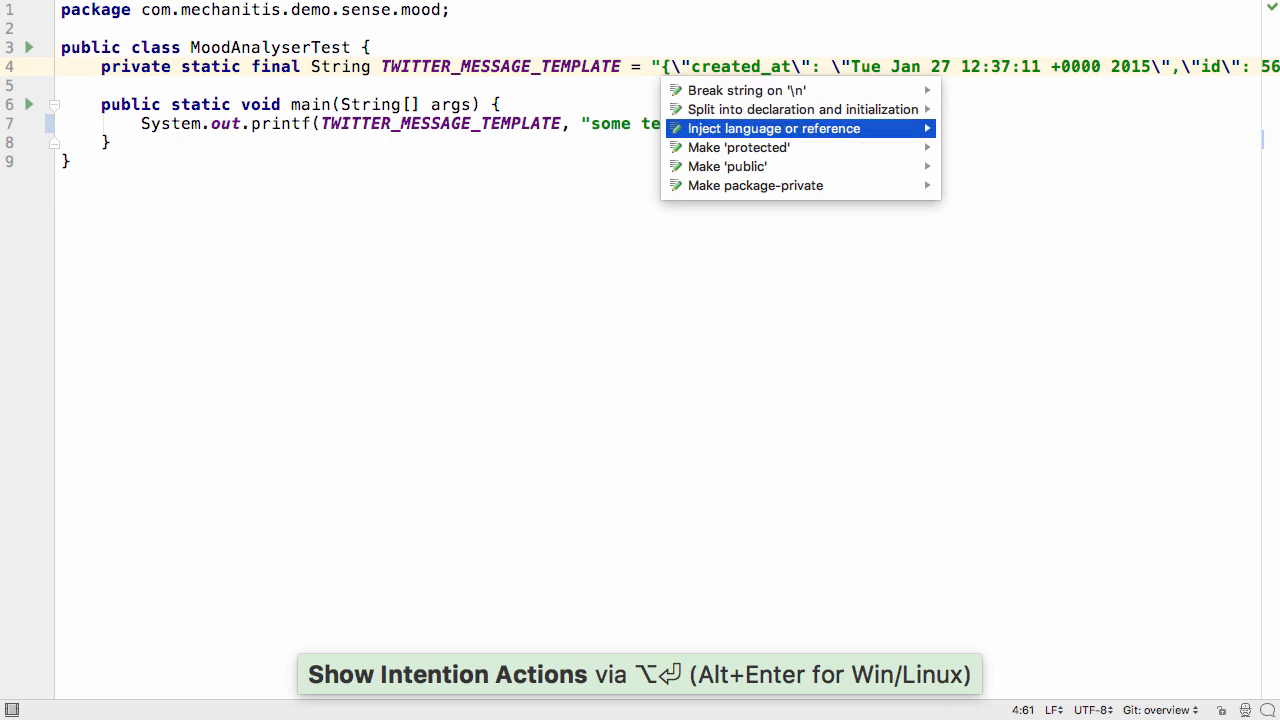
click(772, 128)
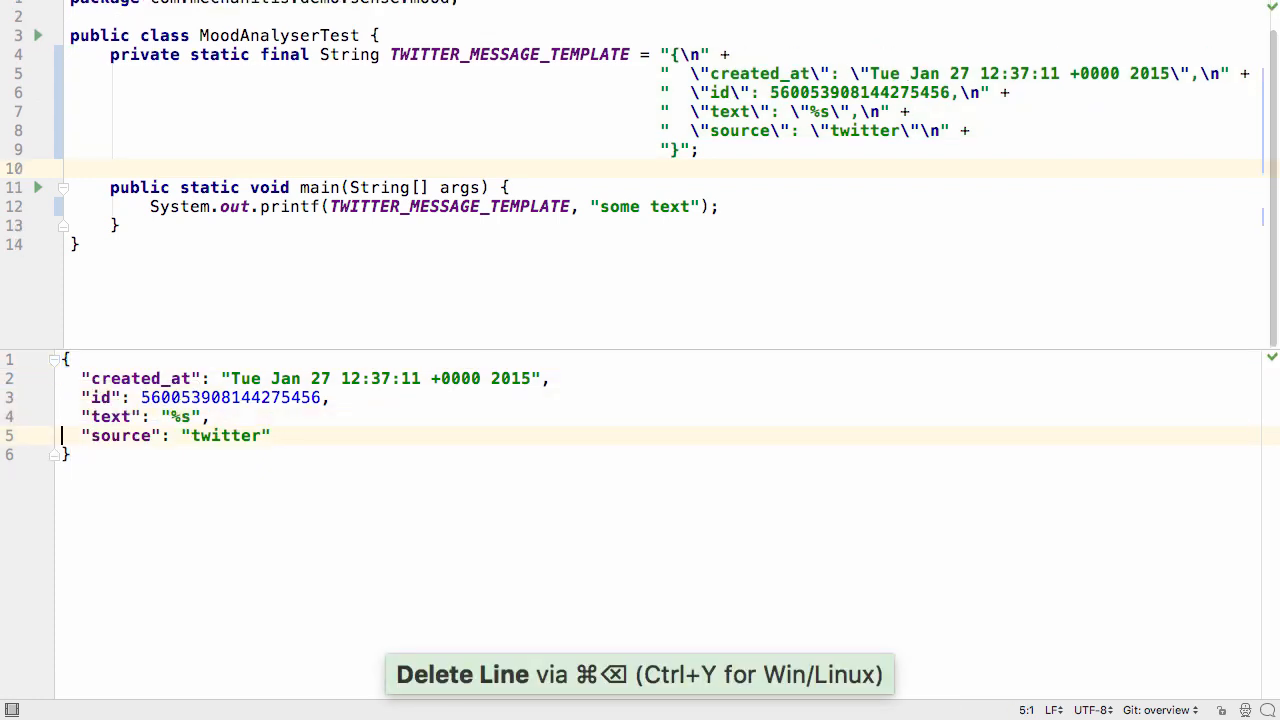
text("values": [")
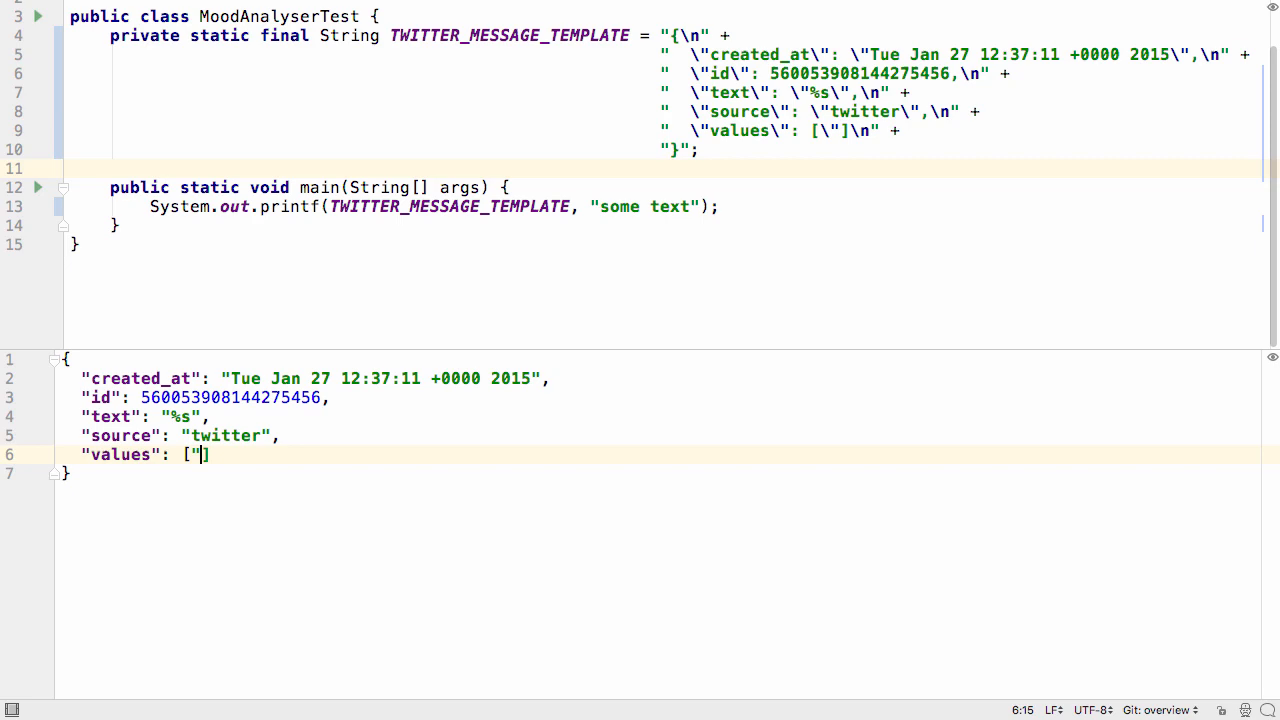
text(a", "b", 123)
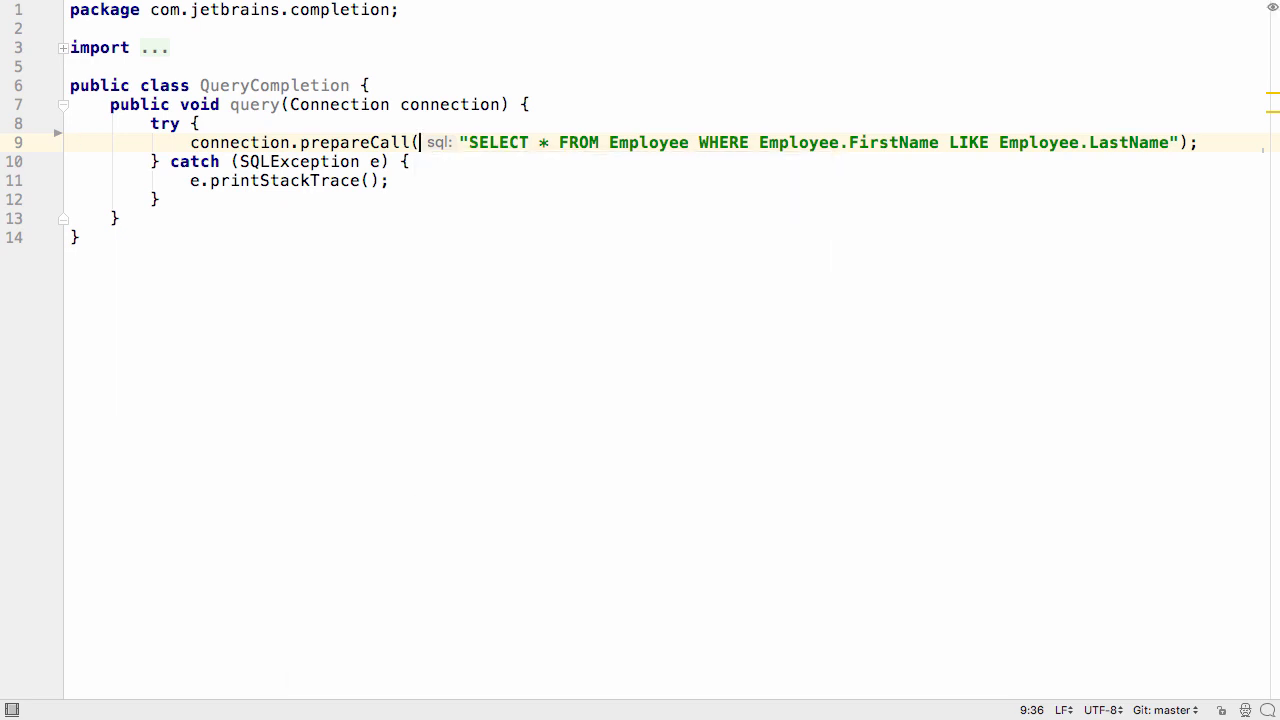
Use completion to make the query select from customer filtered on customer.first_name
key(ctrl+space)
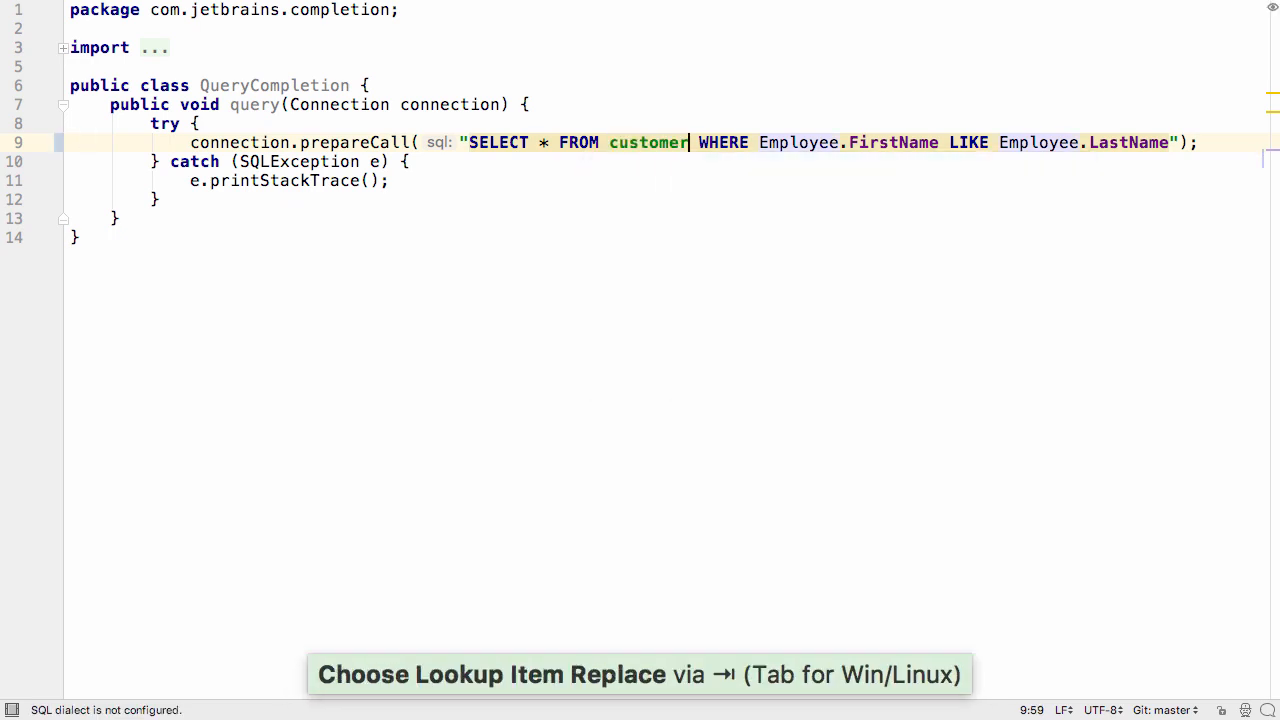
key(ctrl+space)
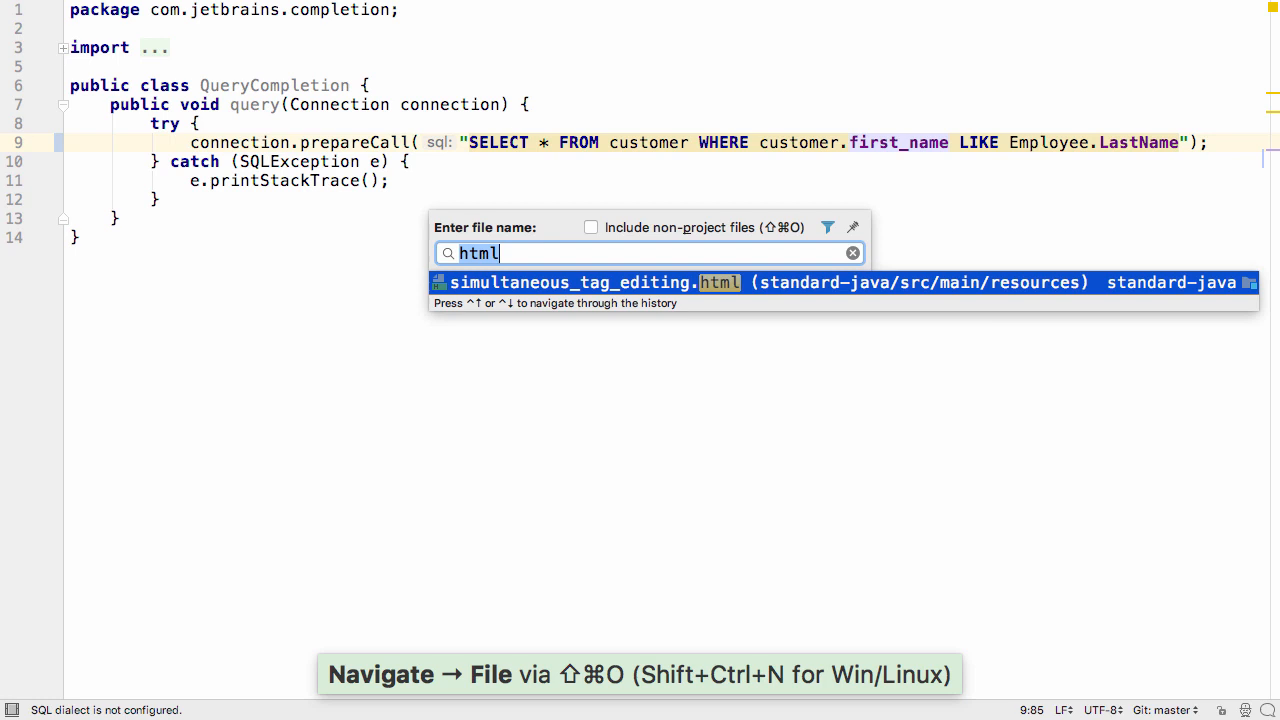
In simultaneous_tag_editing.html, rename the Heading 1 cell's td tags to th
click(570, 282)
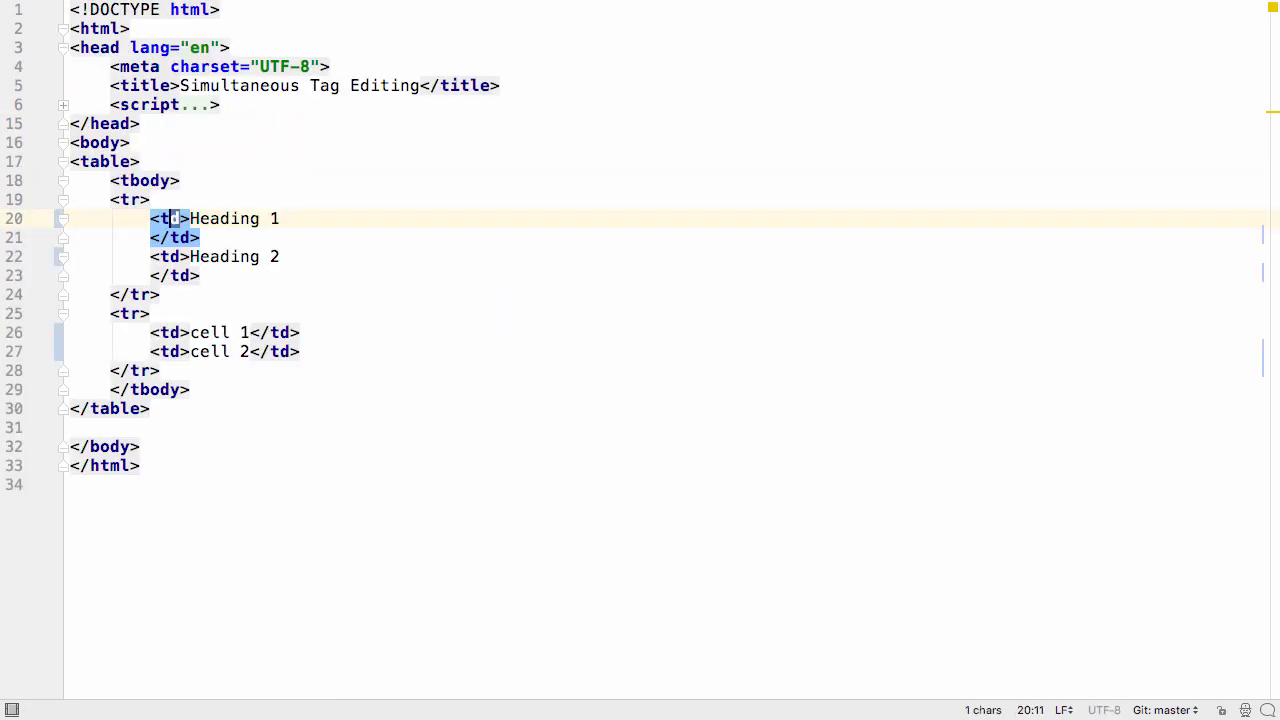
text(h)
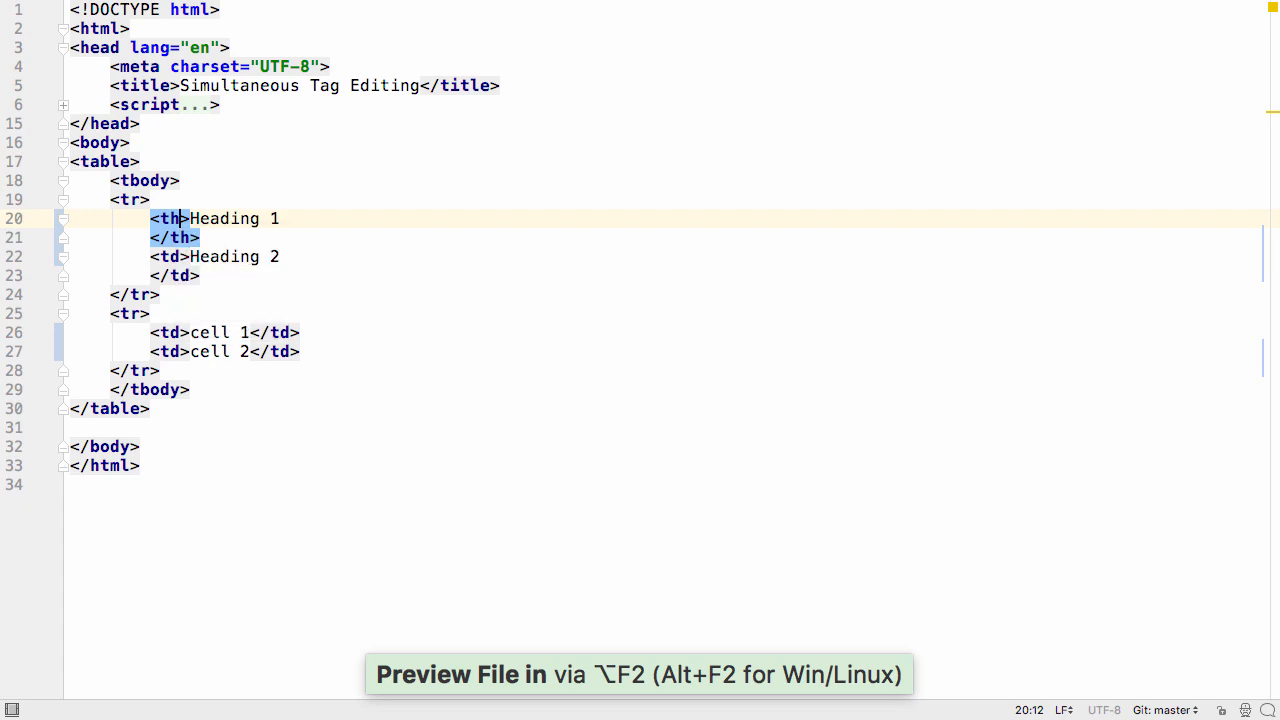
key(alt+F2)
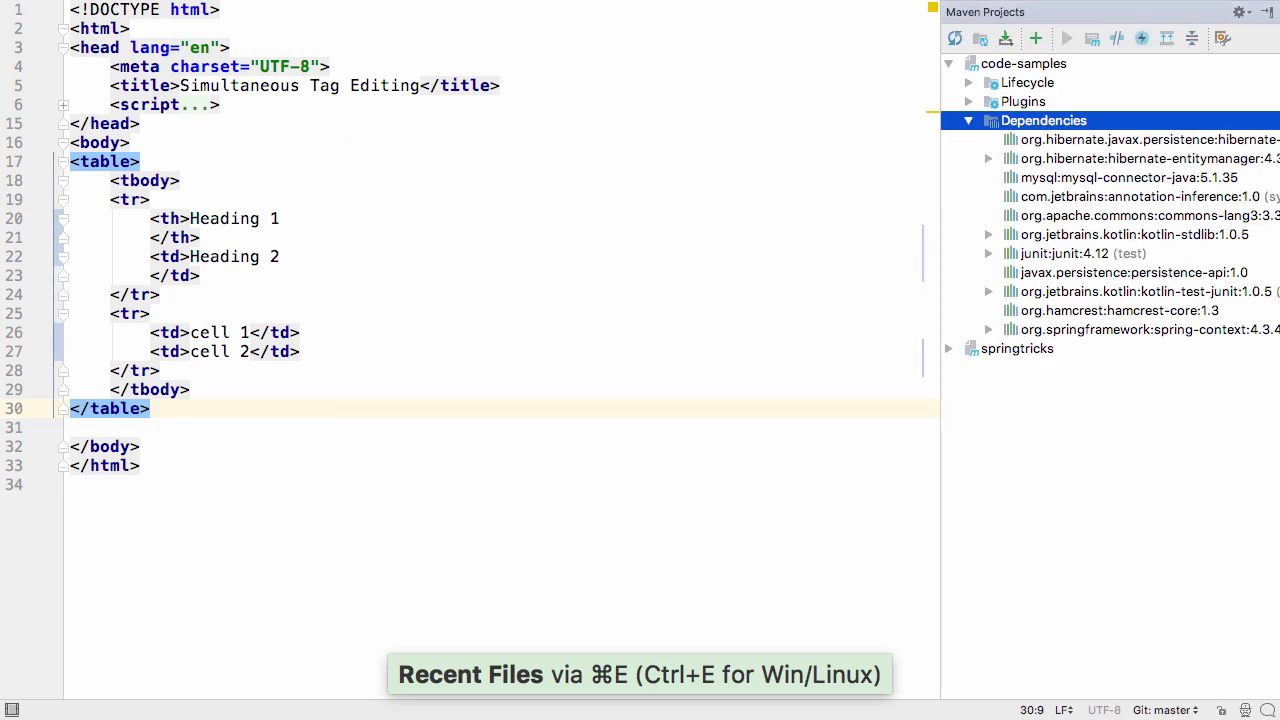
key(cmd+e)
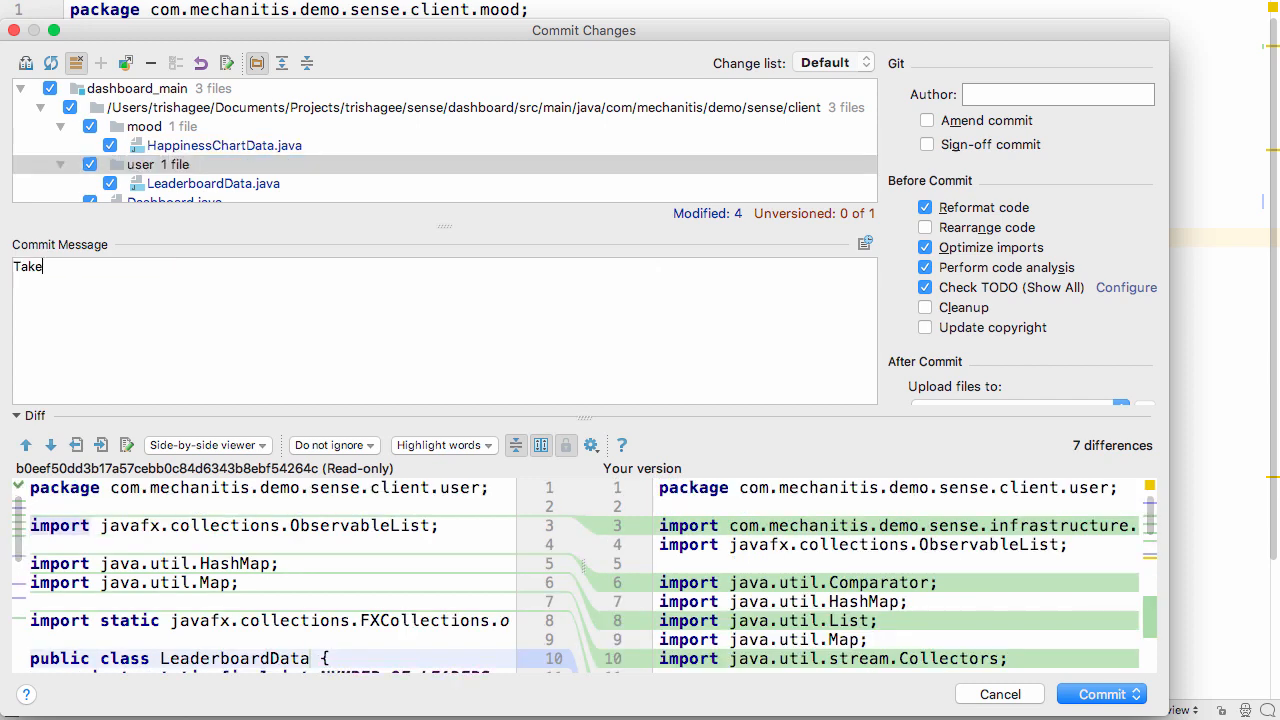
Commit the changed files with the message 'Take advantage of Java 8 streams'
text(advantage of Java 8 streams)
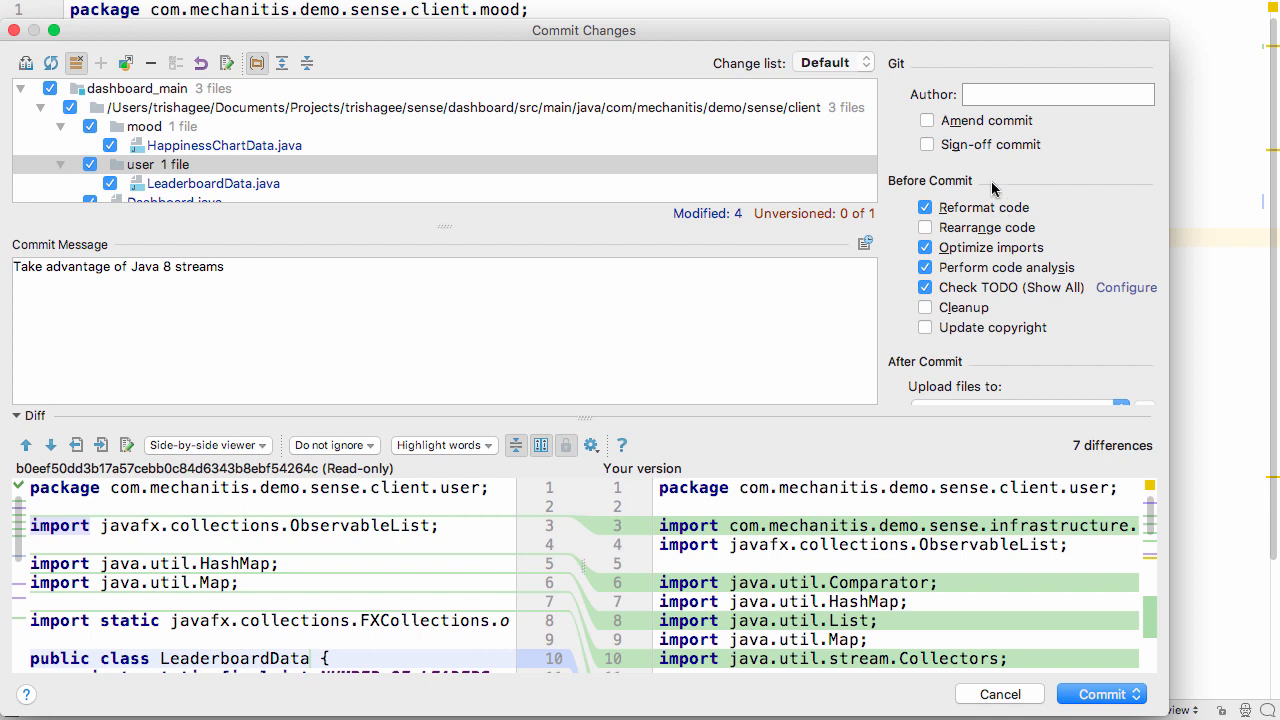
mouse_move(1040, 267)
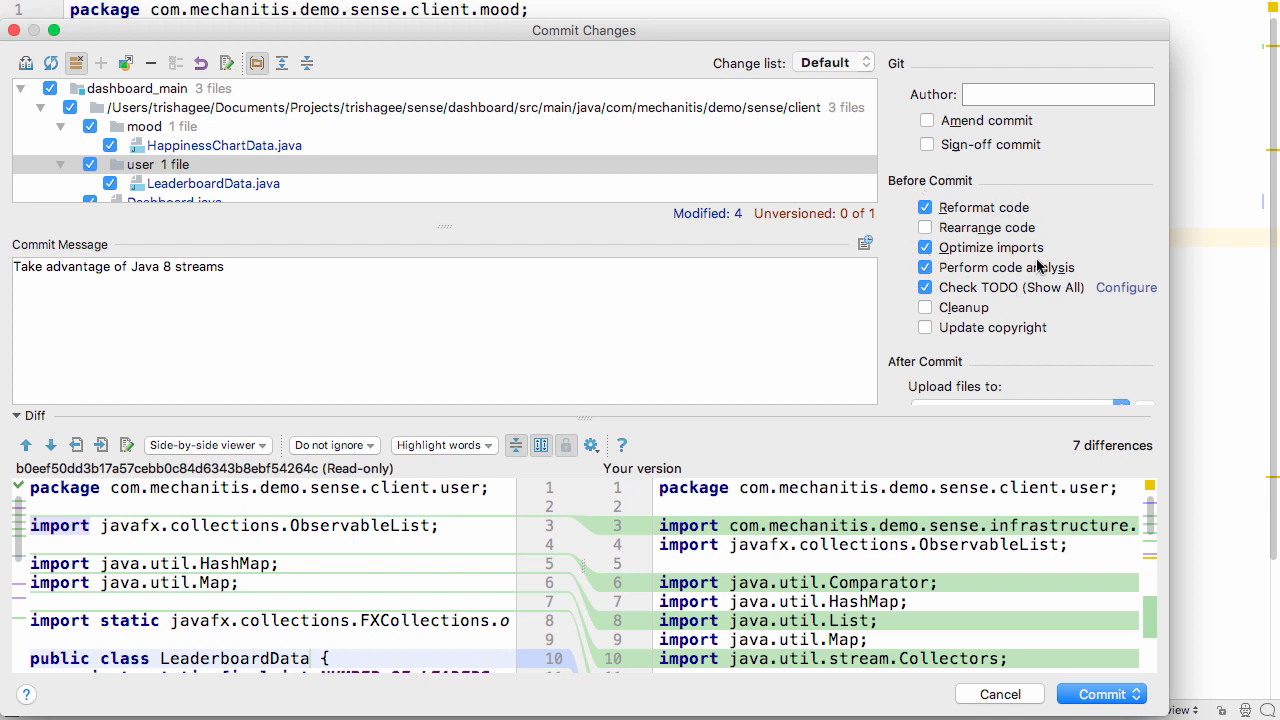
click(1137, 694)
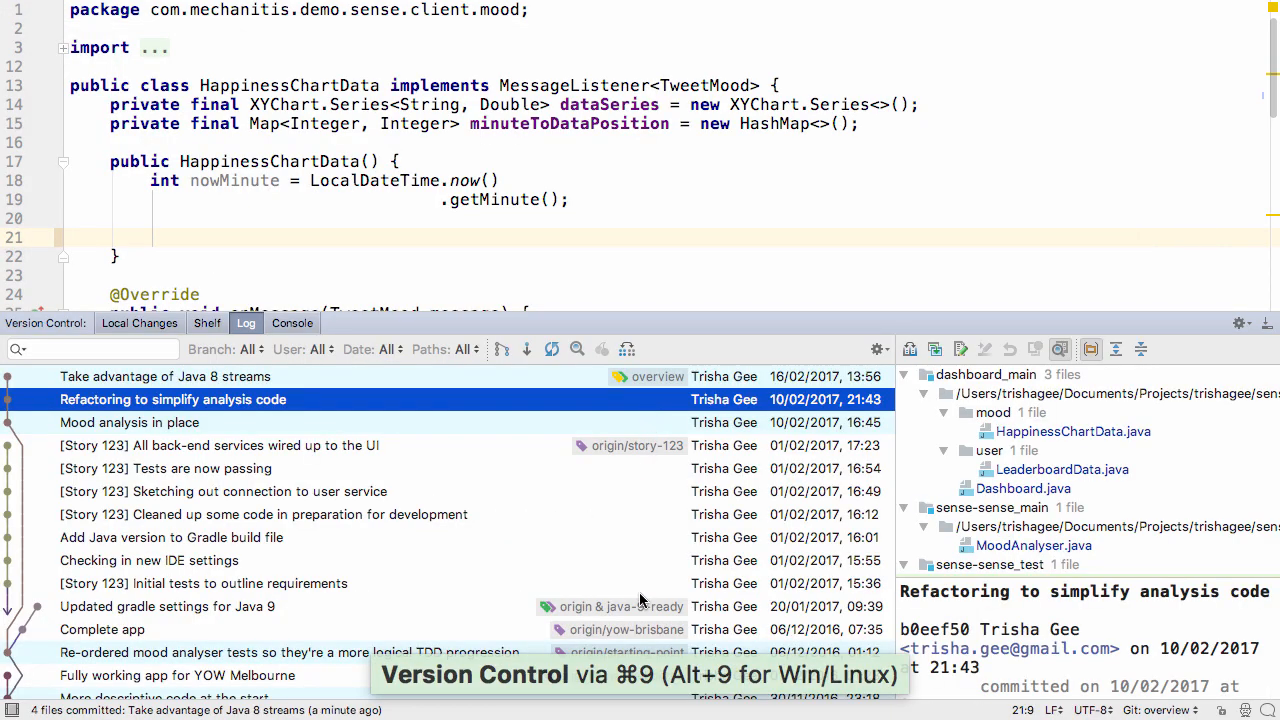
Show the branch actions for the Complete app commit in the version control log
right_click(102, 629)
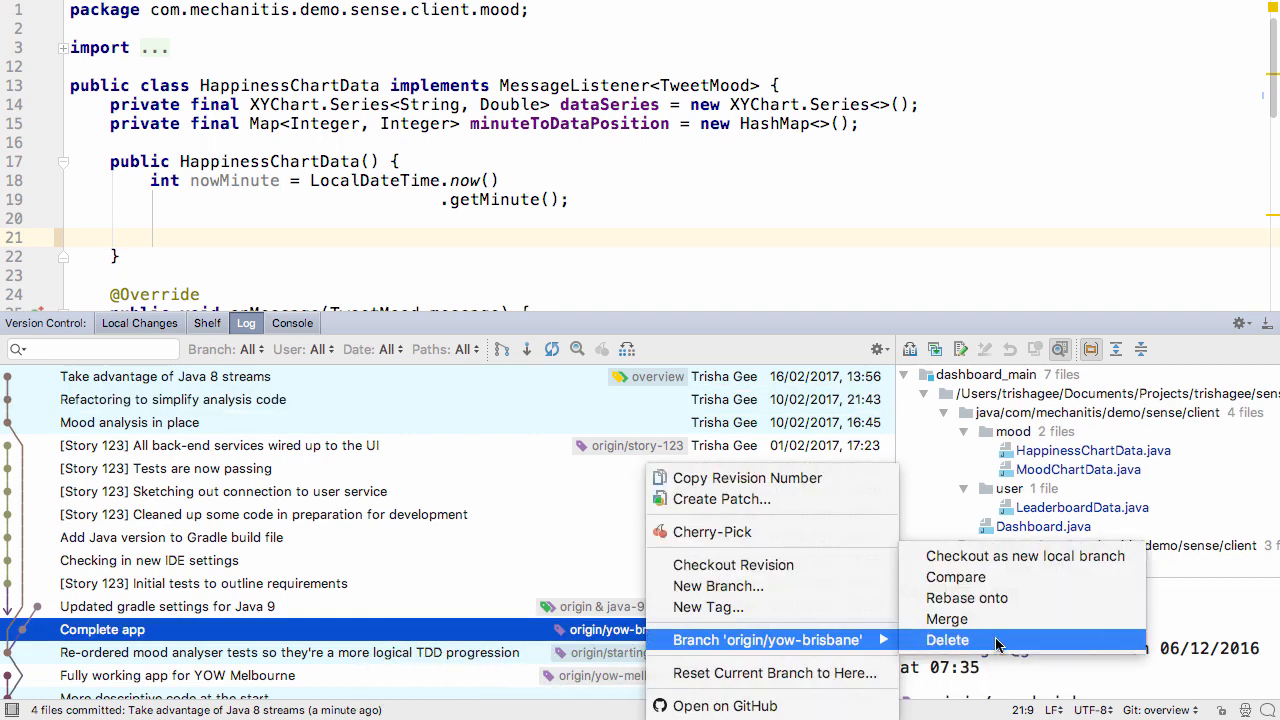
mouse_move(994, 598)
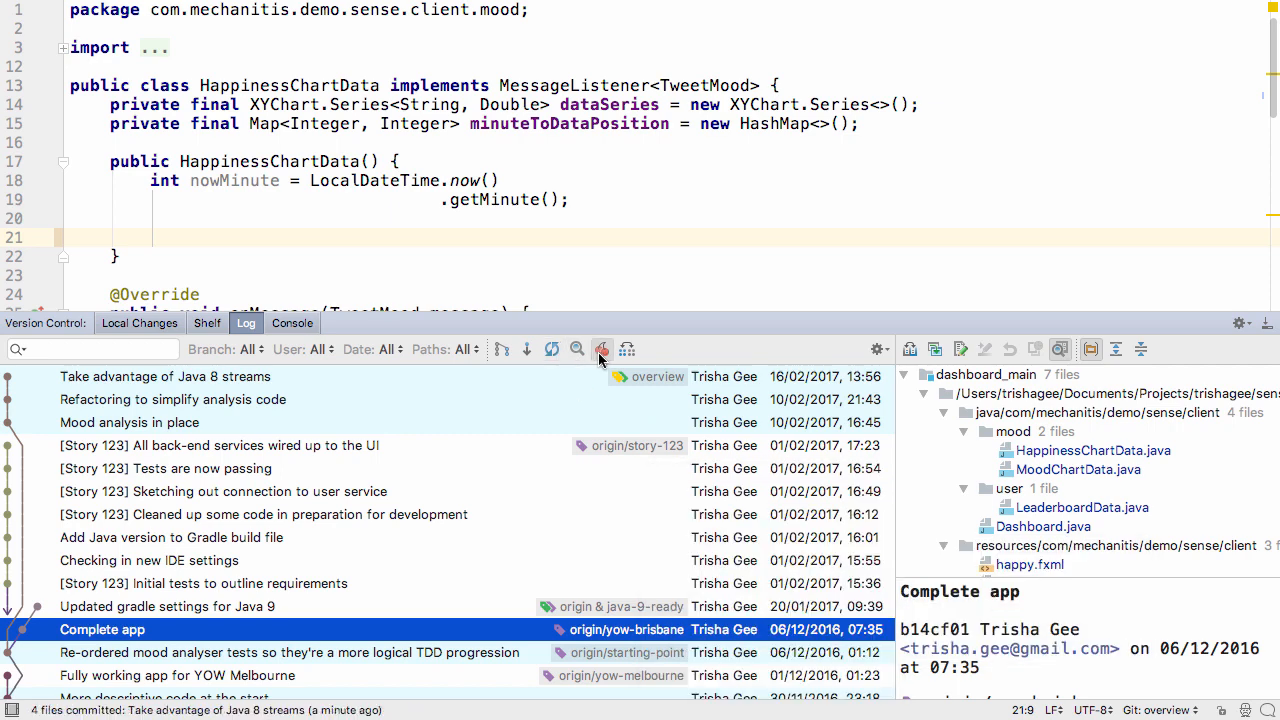
mouse_move(601, 349)
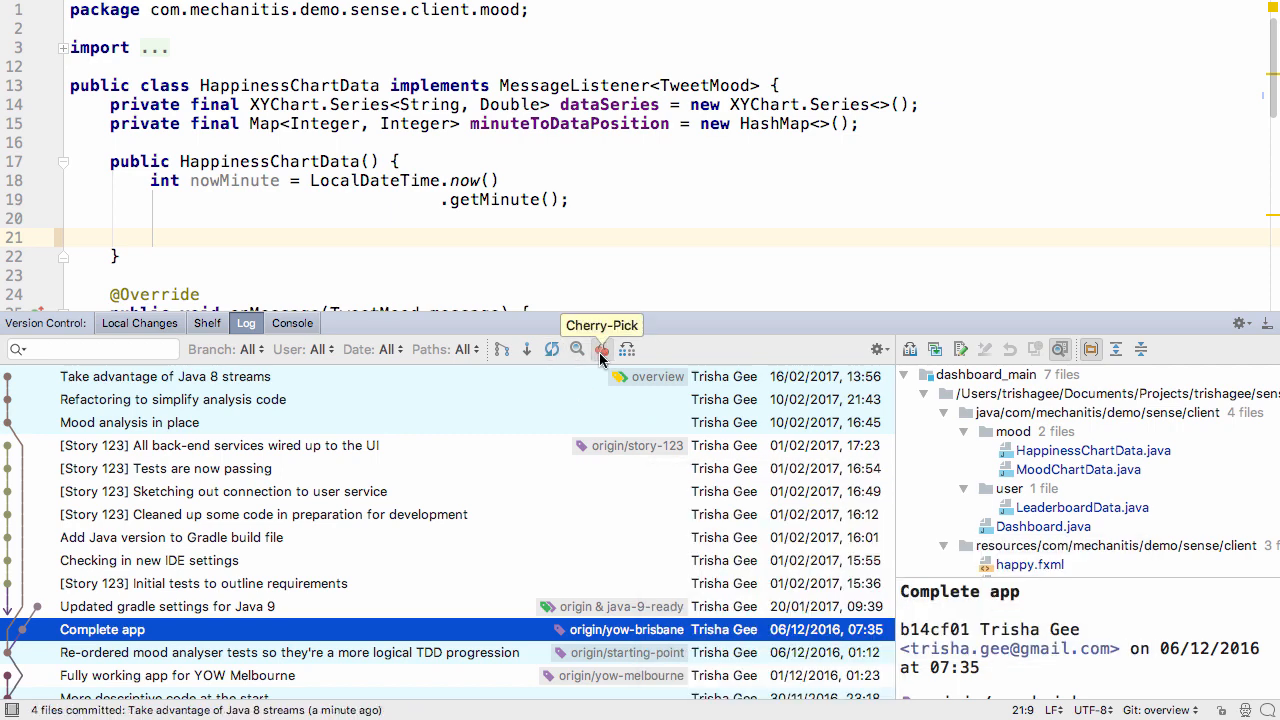
mouse_move(790, 220)
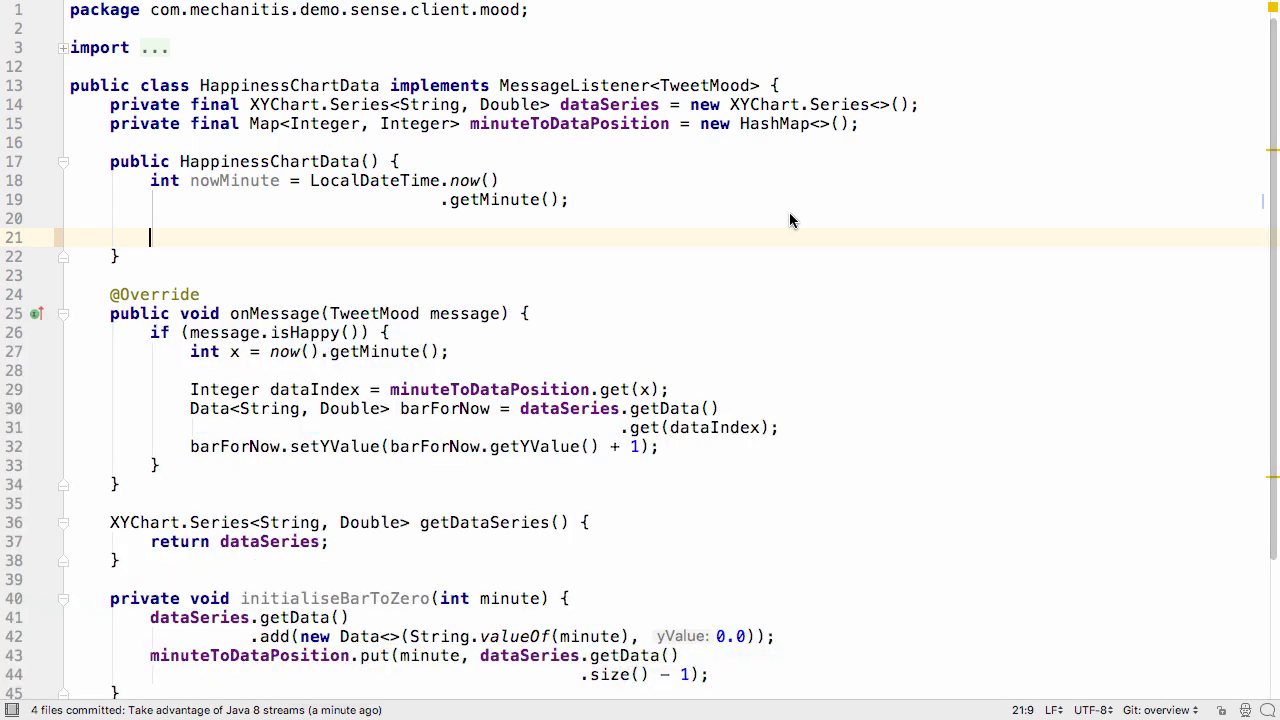
Insert a fori loop up to 10 calling initialiseBarToZero(nowMinute + i)
text(for)
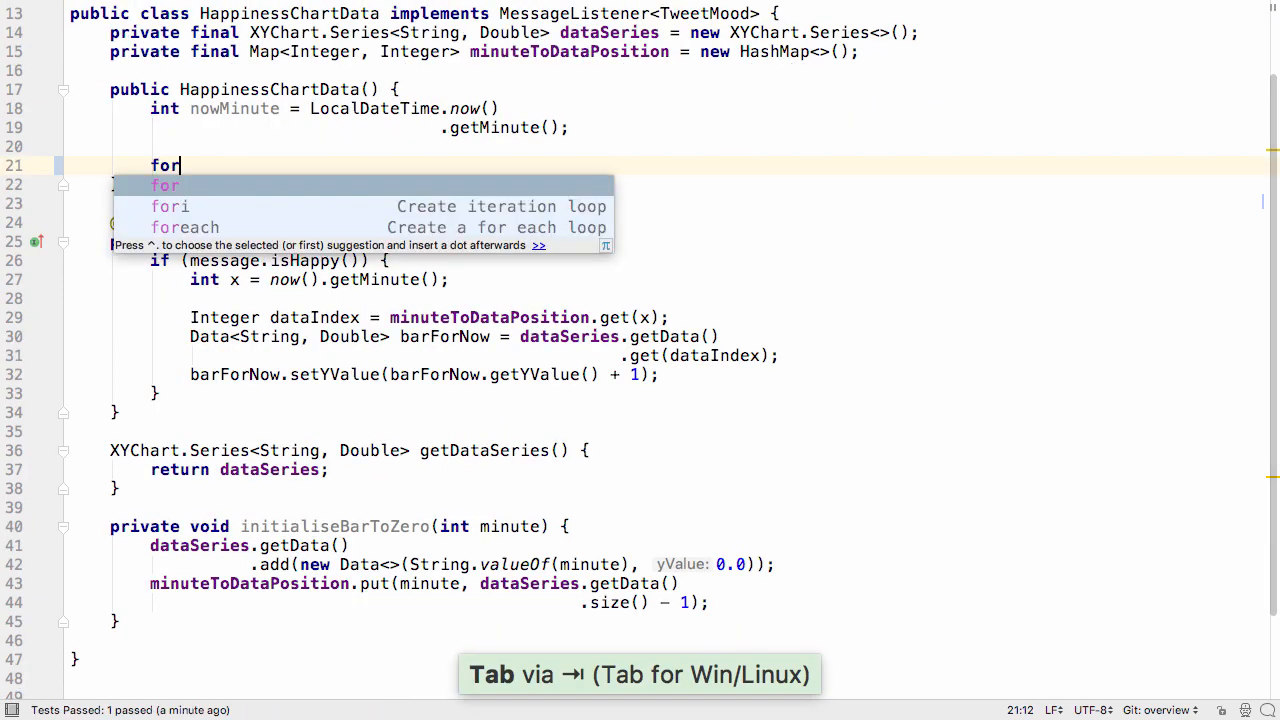
key(Tab)
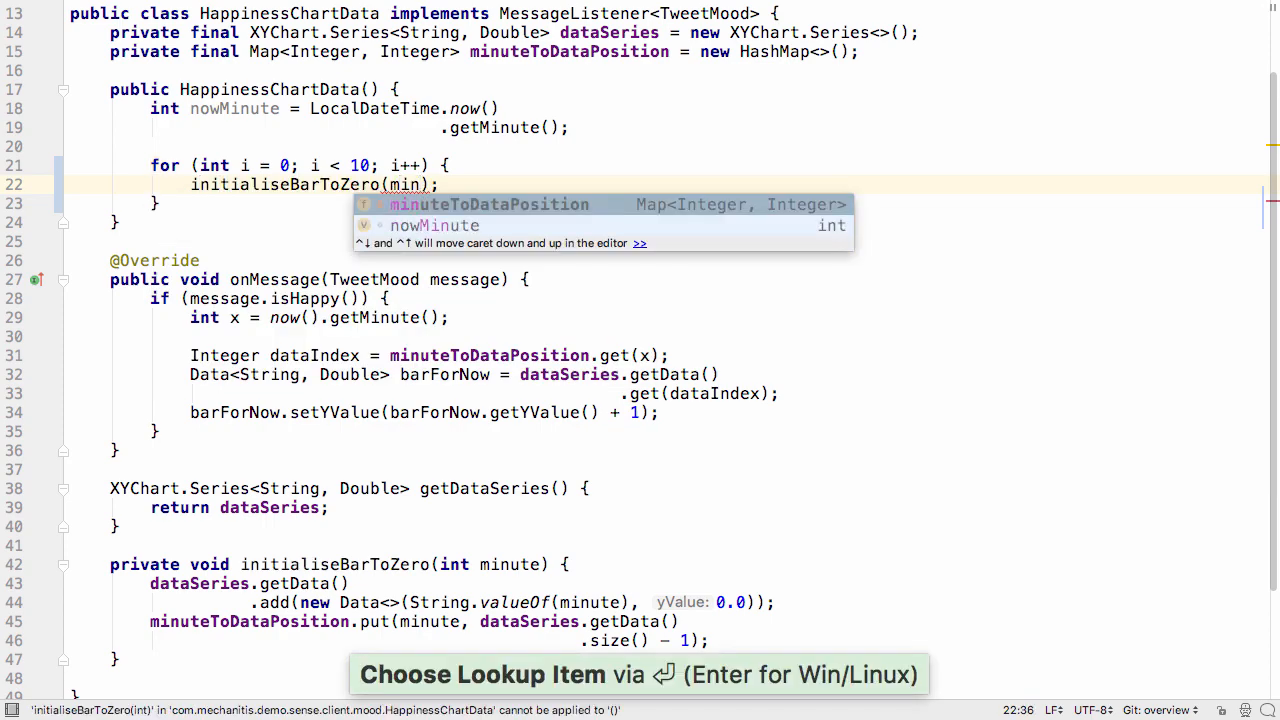
text(nowMinute + i)
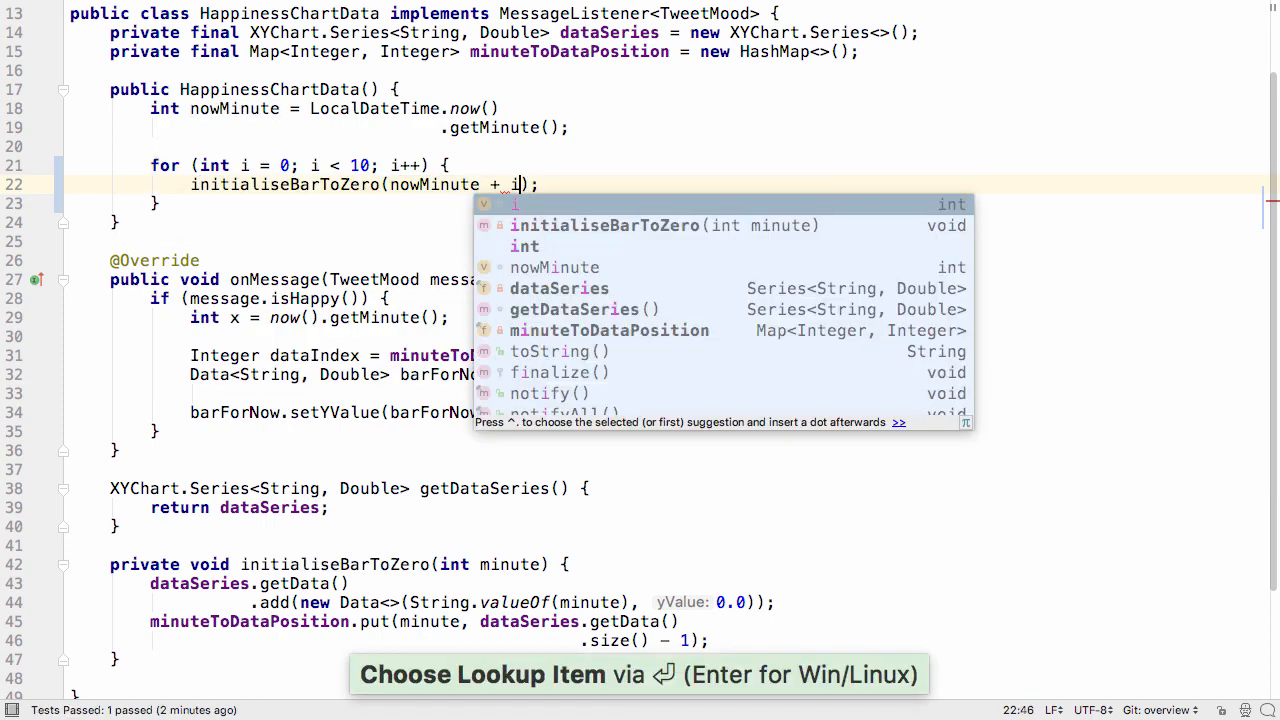
key(Enter)
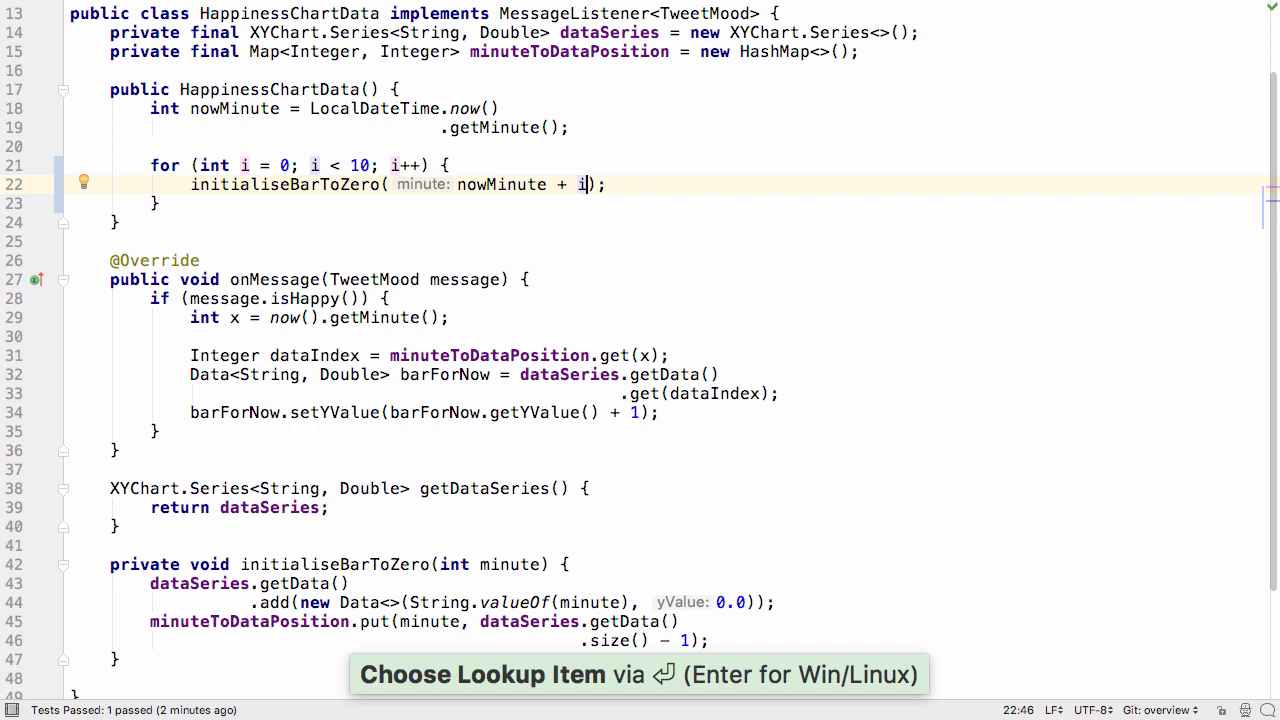